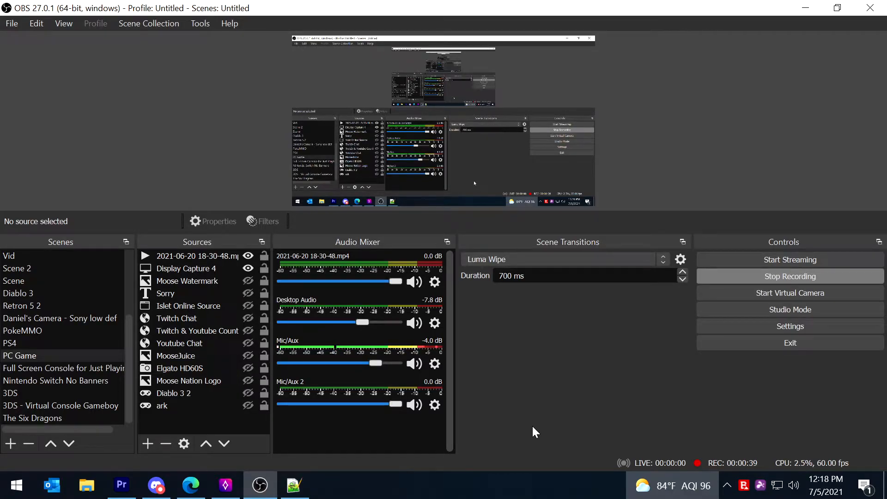
pyautogui.moveTo(531, 433)
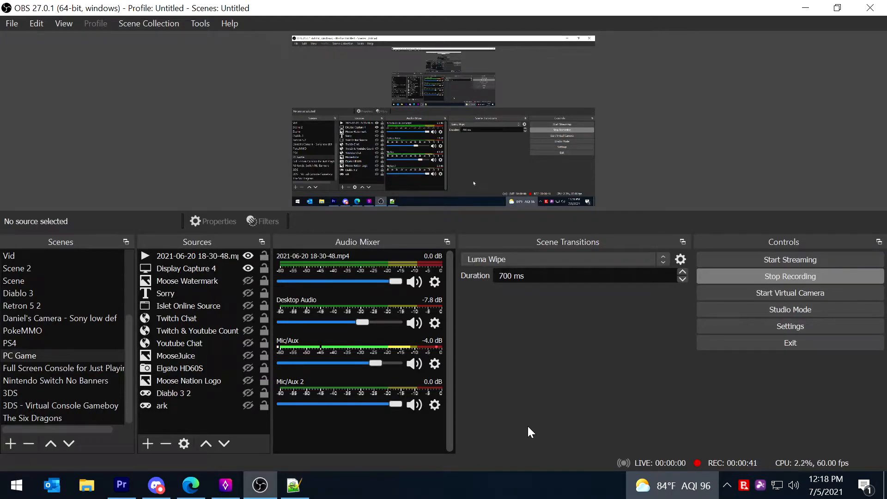
# Switch from OBS to the browser showing the GameServerApp.com dashboard.
pyautogui.click(190, 485)
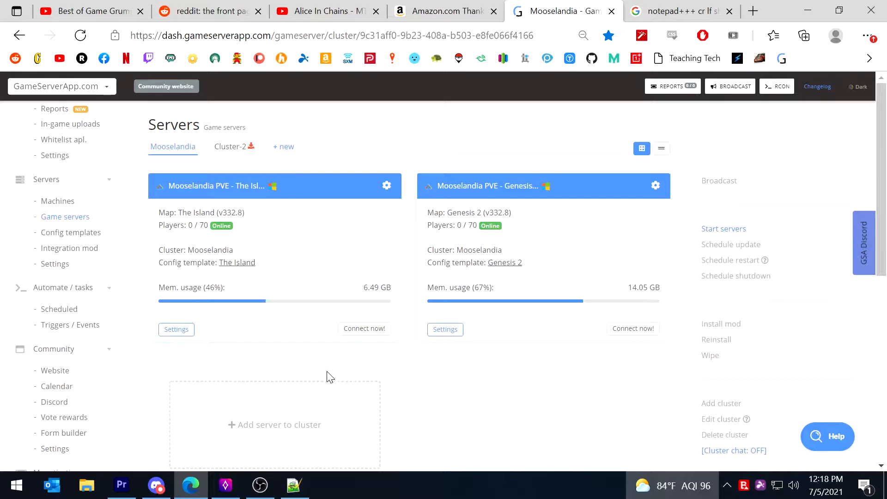
pyautogui.moveTo(519, 381)
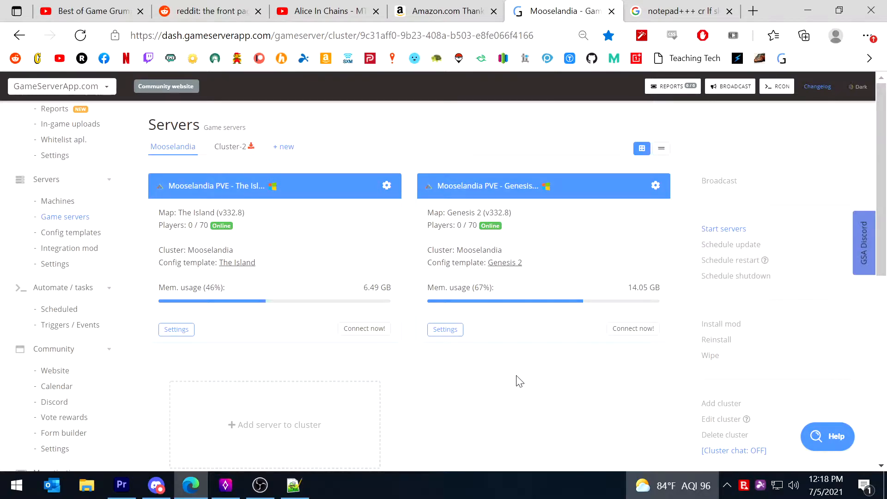
pyautogui.moveTo(558, 360)
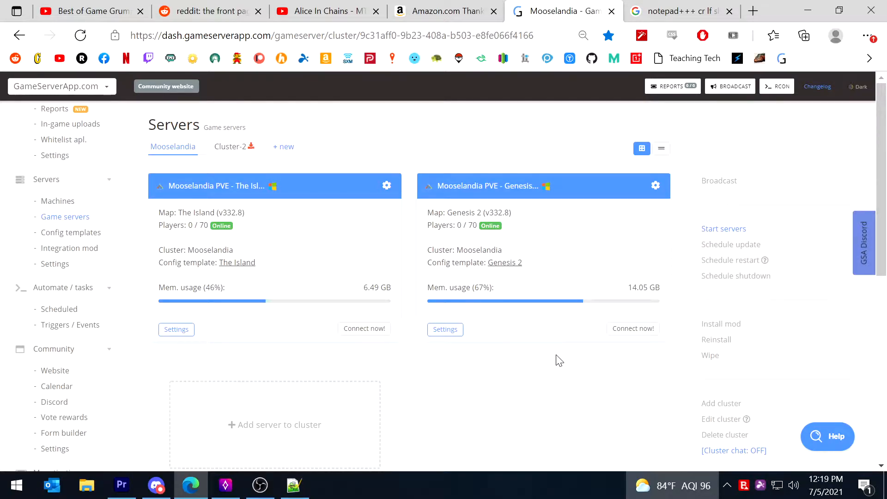
pyautogui.moveTo(279, 96)
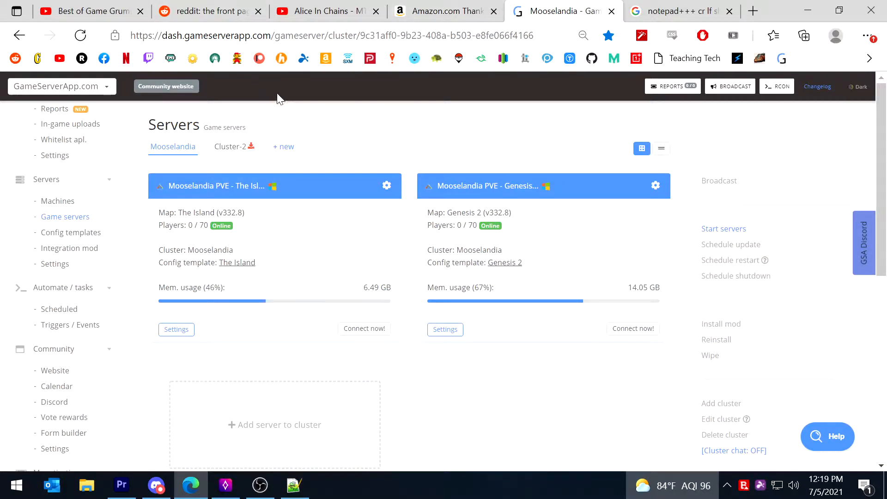
pyautogui.moveTo(147, 123)
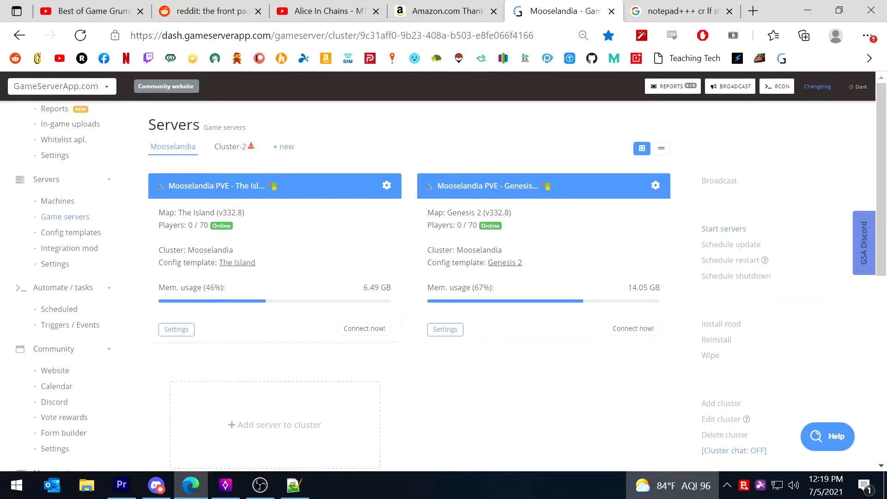
pyautogui.moveTo(505, 262)
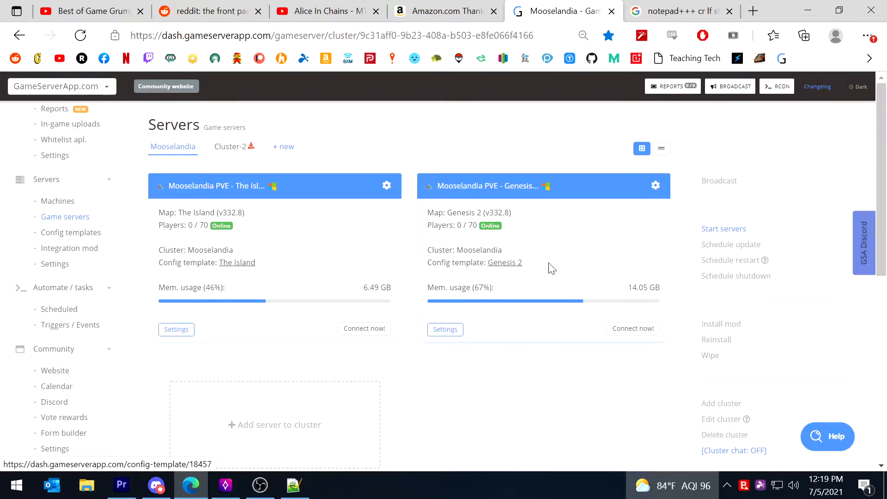
pyautogui.moveTo(328, 281)
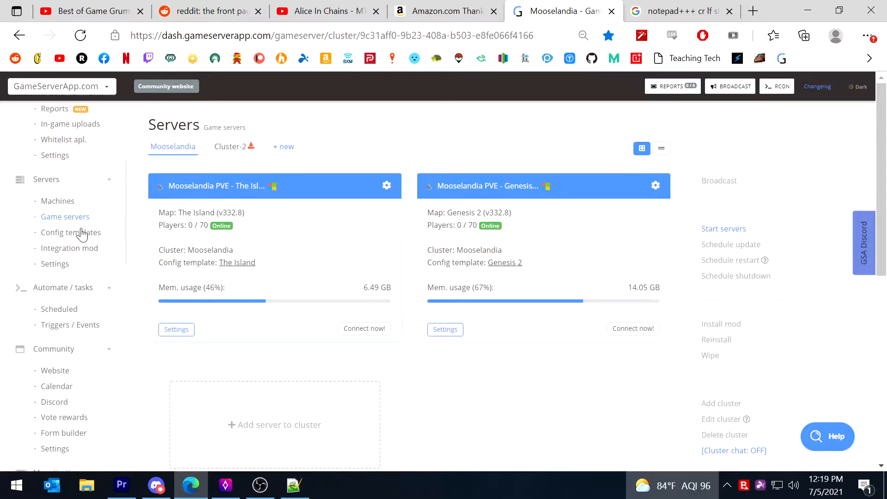
# Create a new ARK: Survival Evolved config template named 'Temp Template'.
pyautogui.click(70, 232)
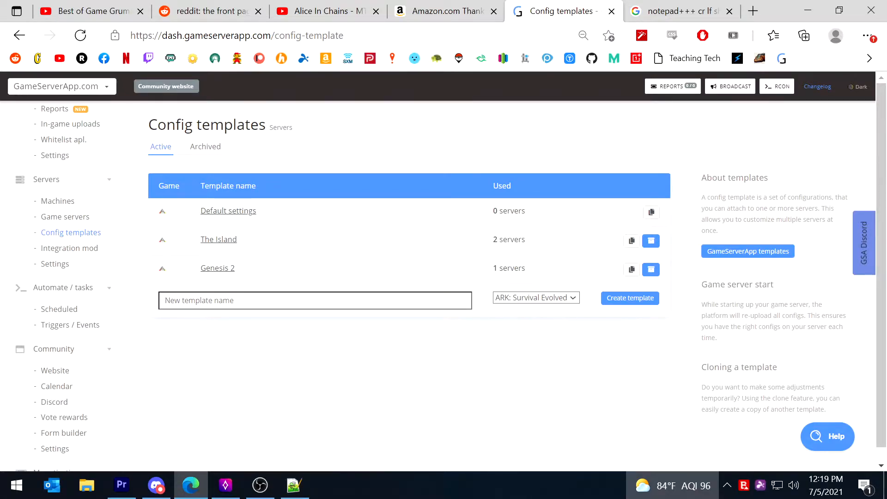
pyautogui.click(315, 300)
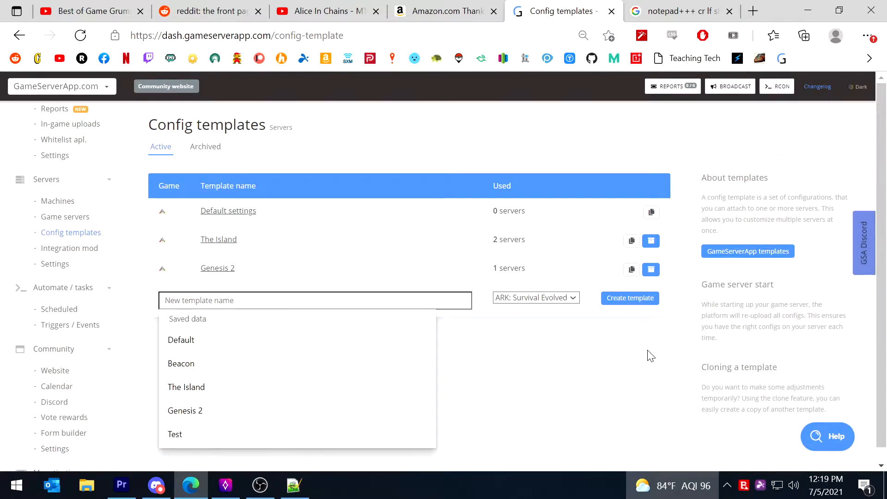
pyautogui.write('Temp T')
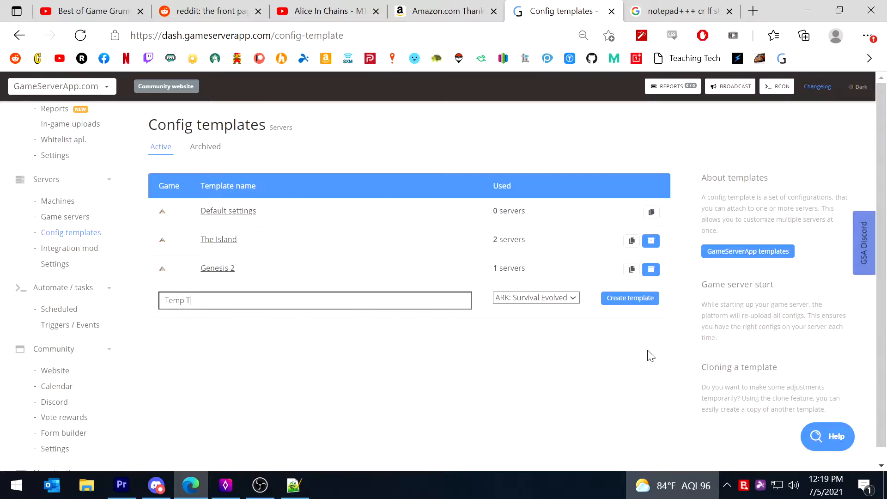
pyautogui.write('emplate')
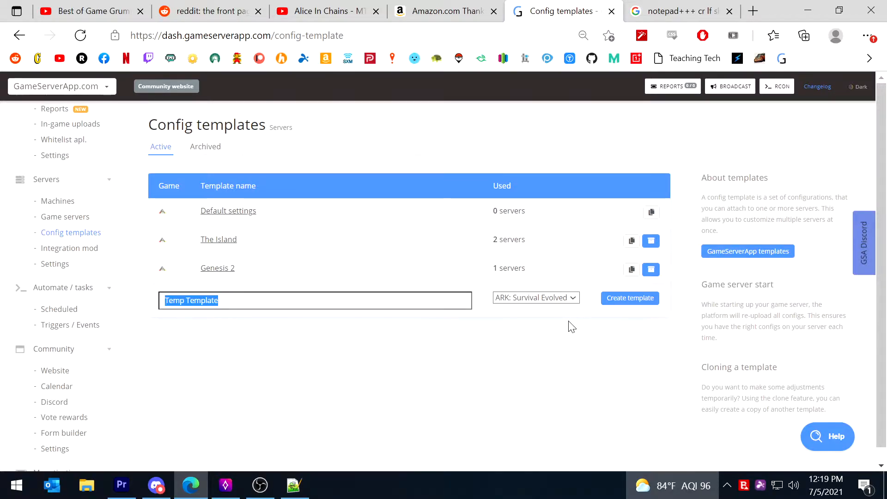
pyautogui.click(629, 298)
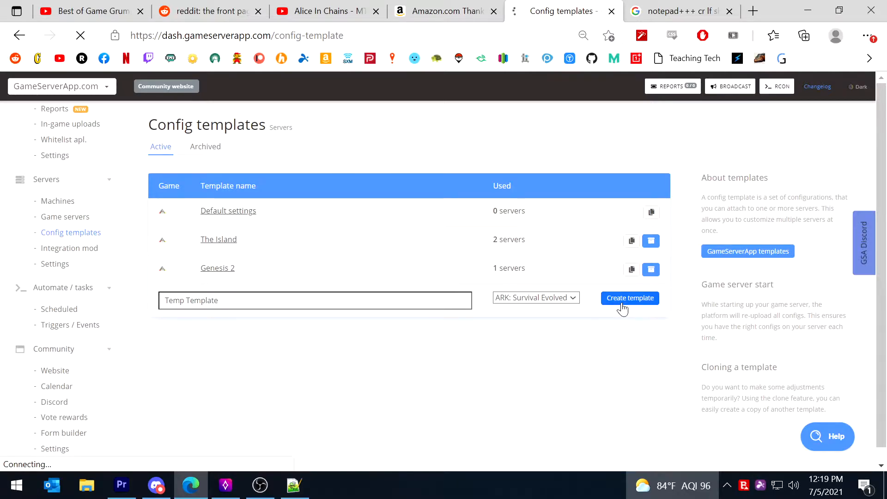
# Scroll through Temp Template's default World, Player and admin settings.
pyautogui.click(629, 298)
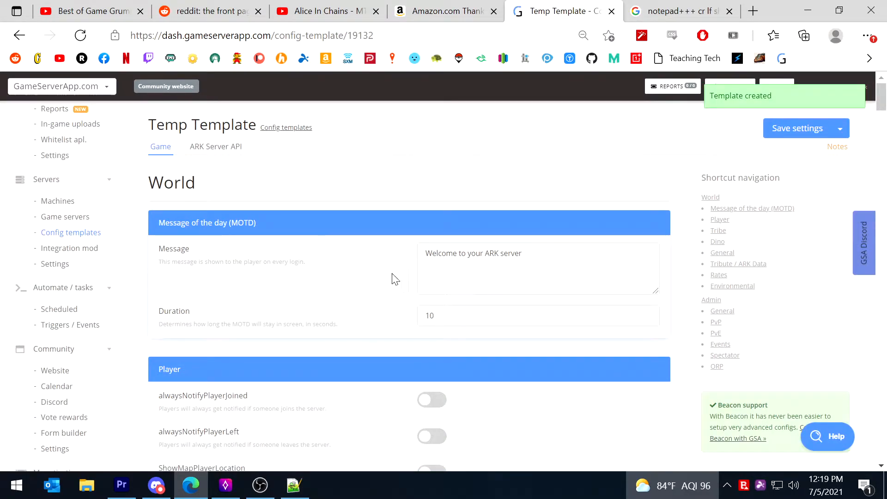
pyautogui.scroll(-3)
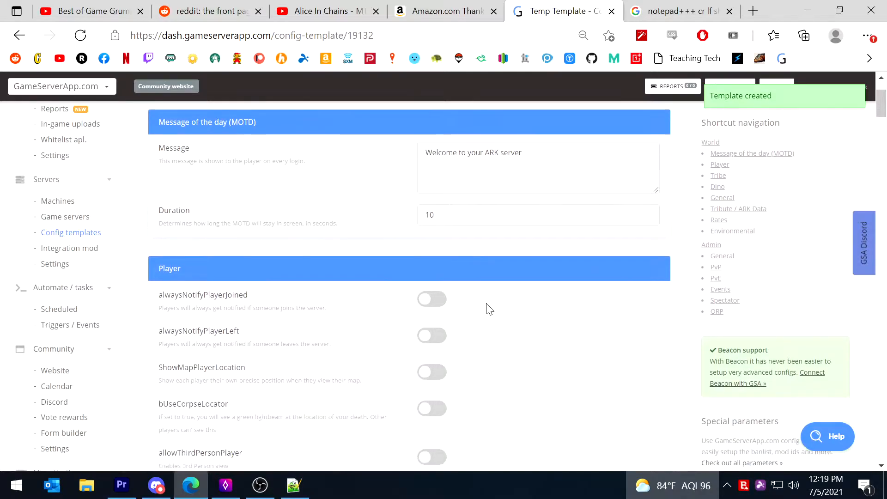
pyautogui.scroll(-3)
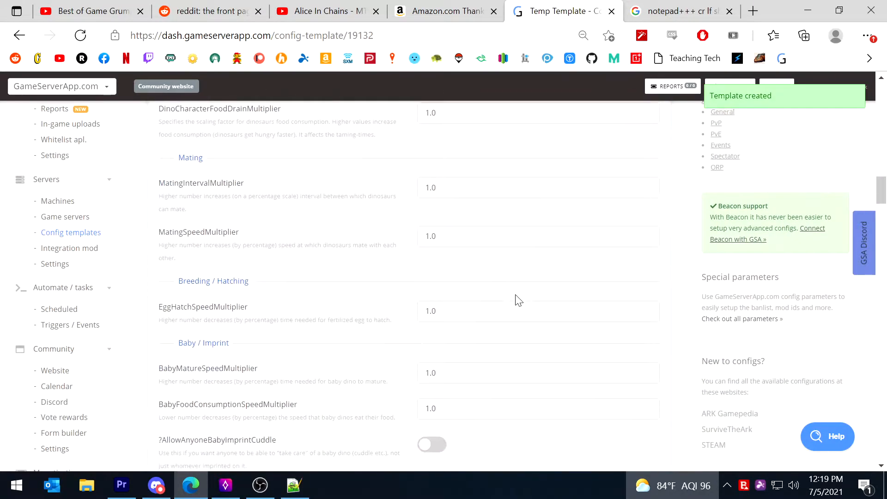
pyautogui.scroll(-3)
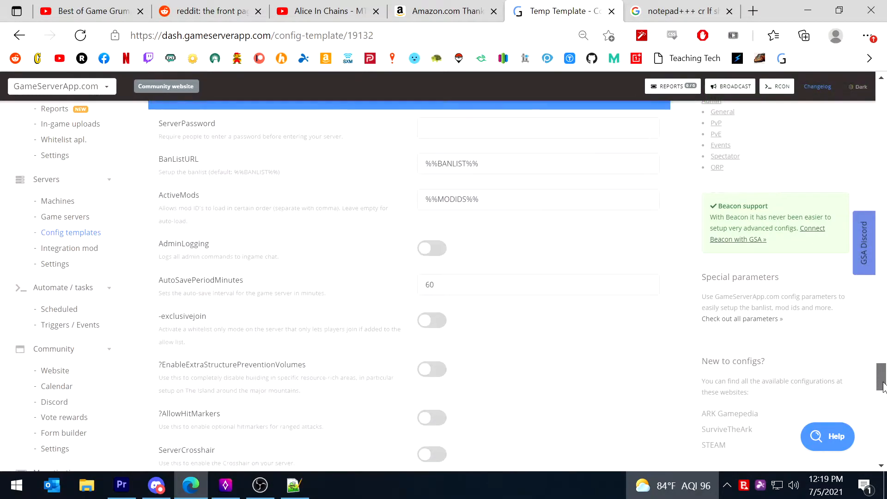
pyautogui.scroll(-3)
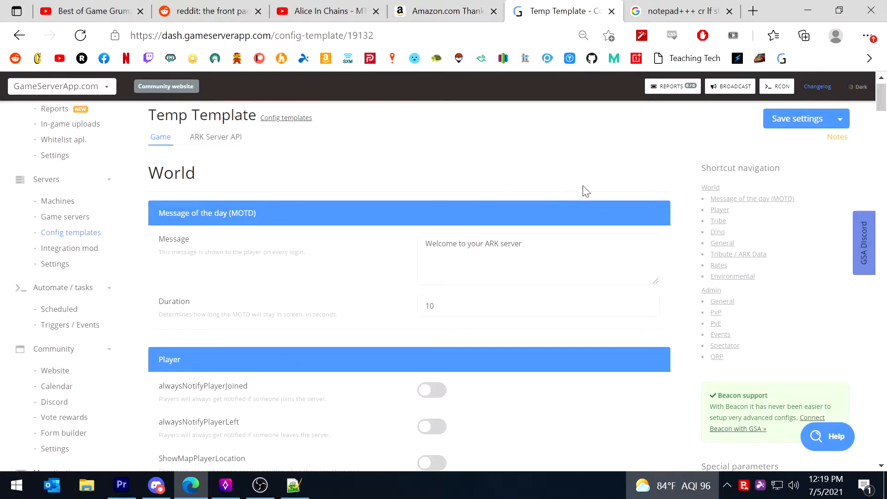
pyautogui.moveTo(497, 192)
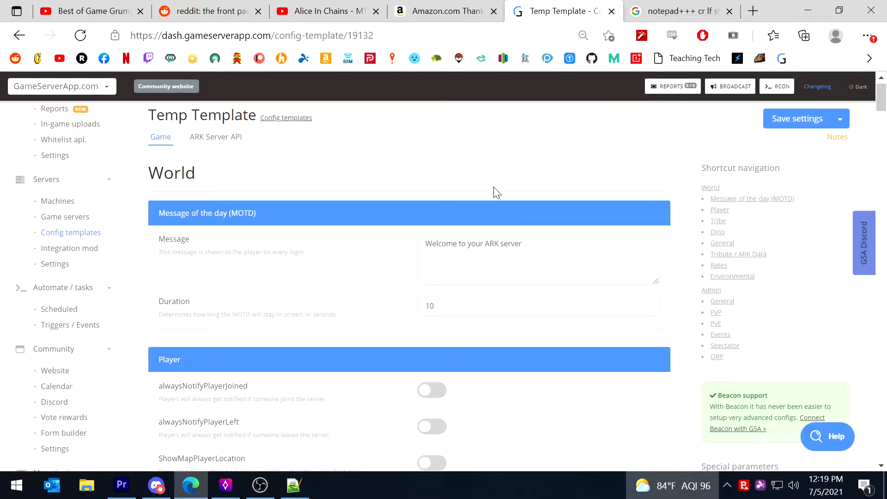
pyautogui.moveTo(396, 153)
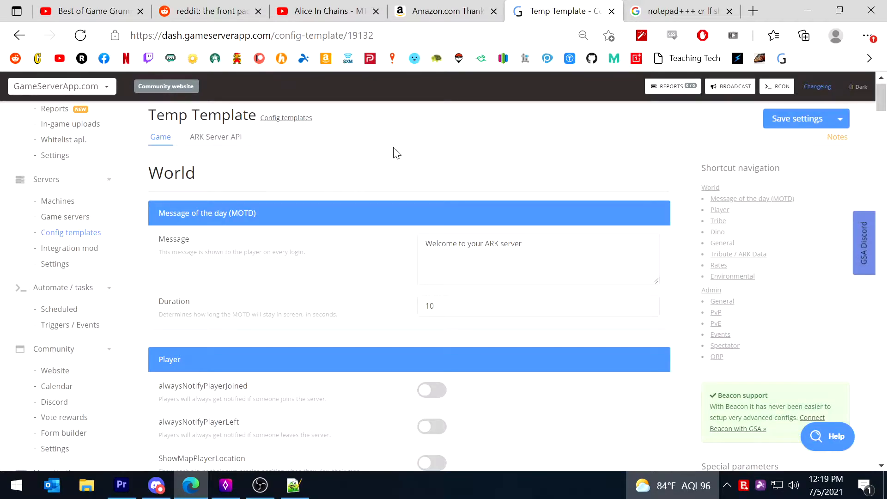
pyautogui.moveTo(565, 172)
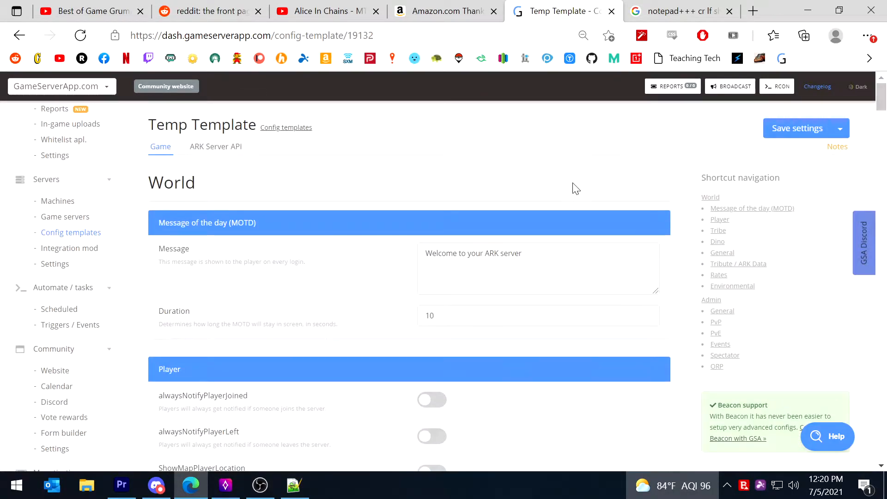
pyautogui.moveTo(495, 191)
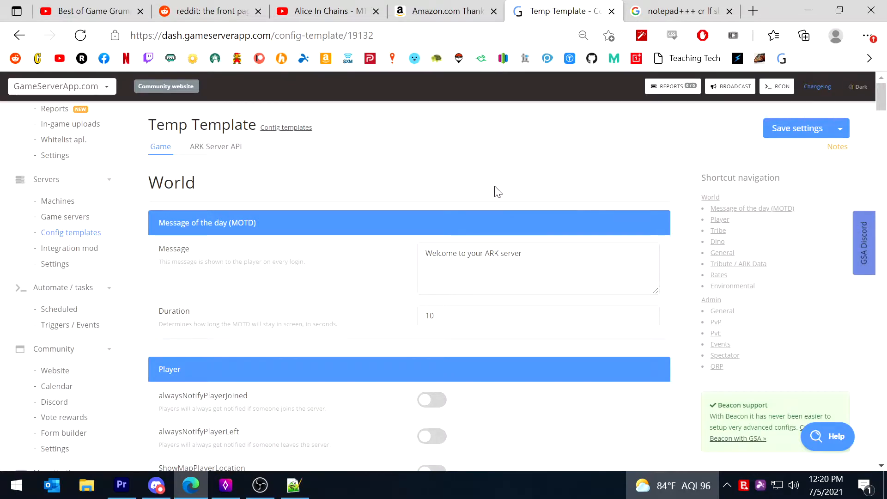
pyautogui.moveTo(840, 143)
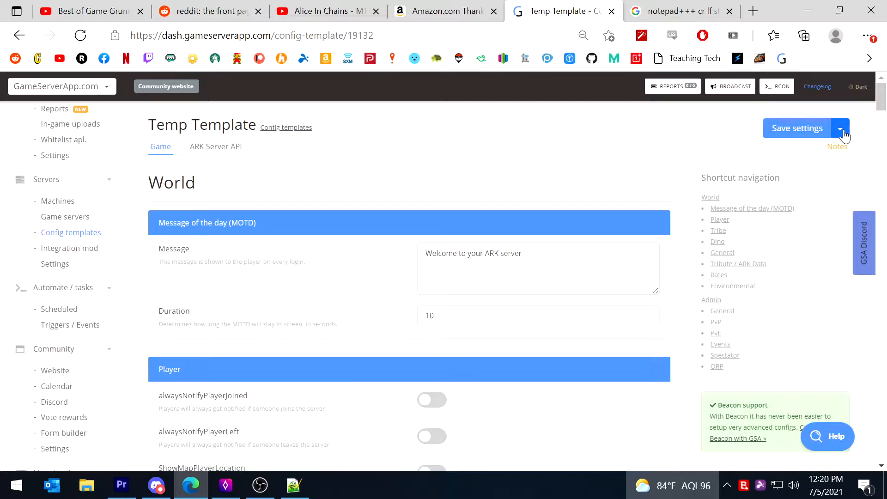
# Switch Temp Template to advanced raw-config mode and review its blank GameUserSettings.ini and Game.ini boxes.
pyautogui.click(840, 128)
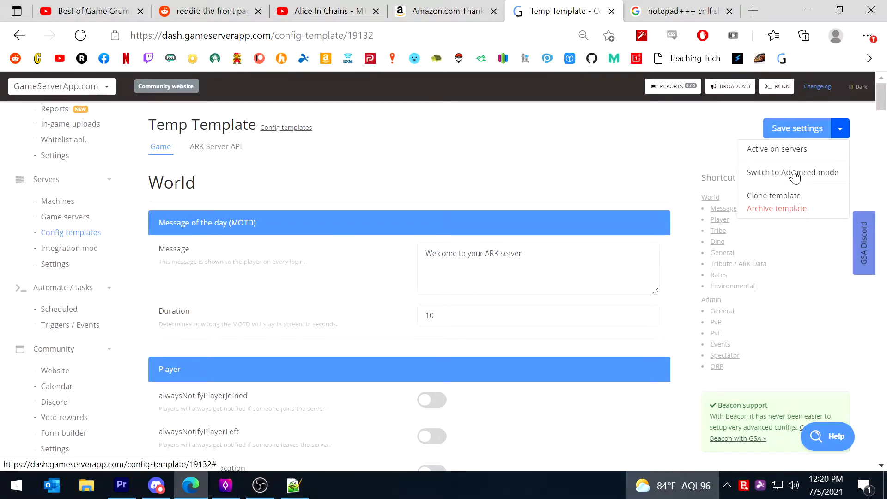
pyautogui.click(792, 172)
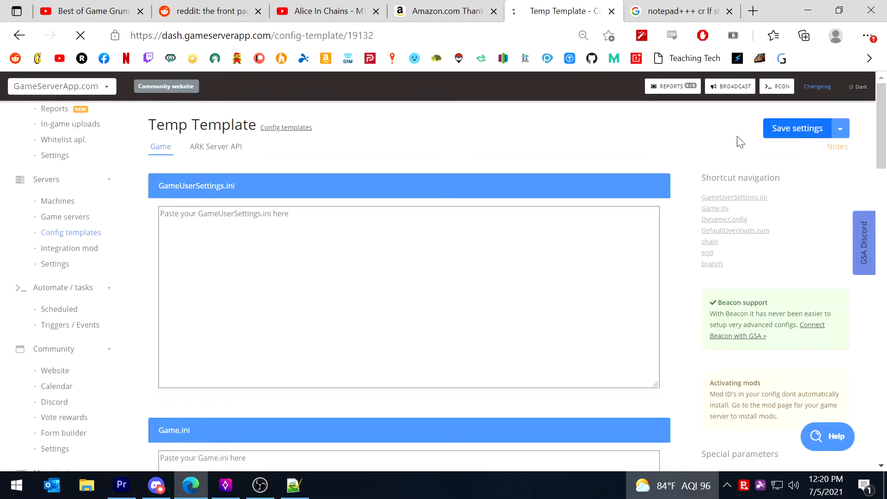
pyautogui.click(797, 128)
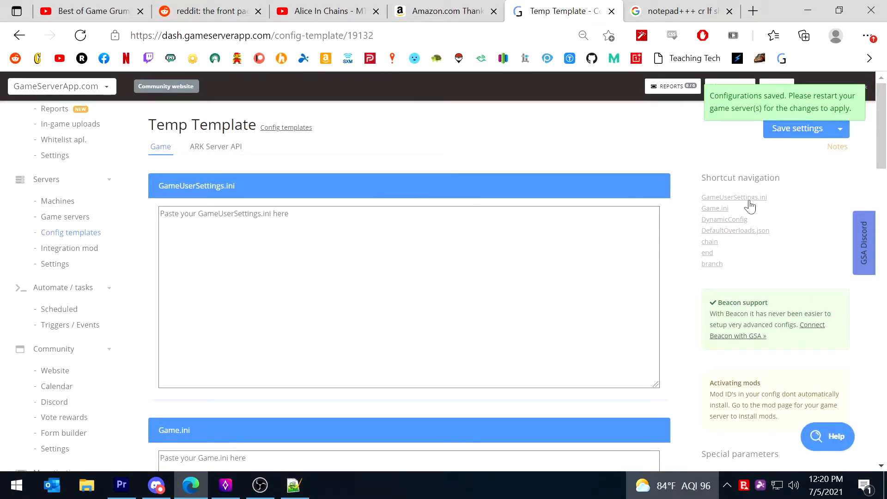
pyautogui.scroll(-3)
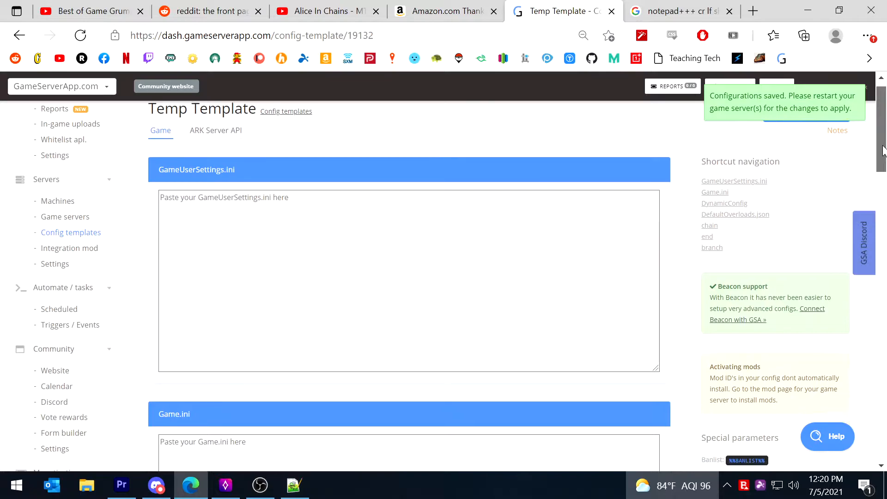
pyautogui.scroll(-3)
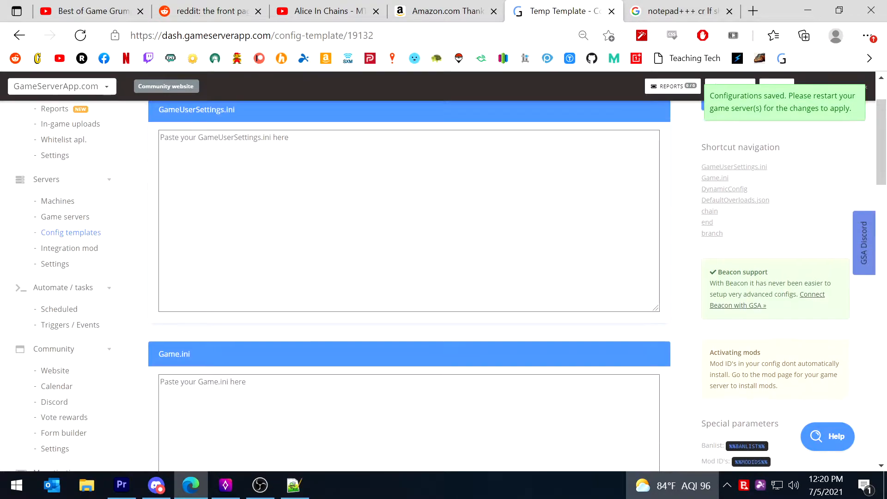
pyautogui.scroll(-3)
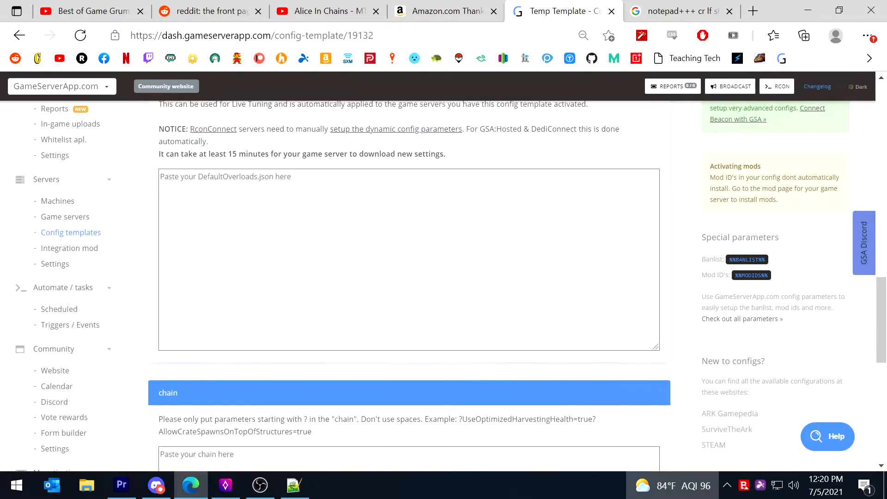
pyautogui.scroll(-3)
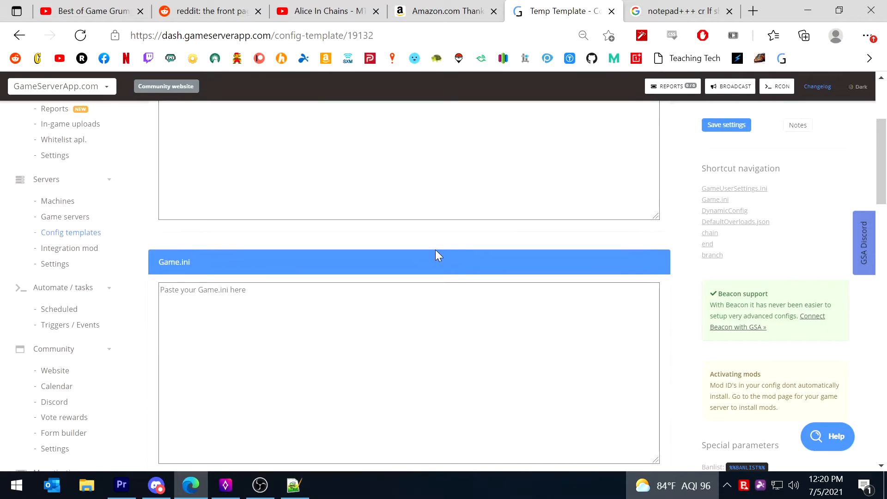
pyautogui.scroll(3)
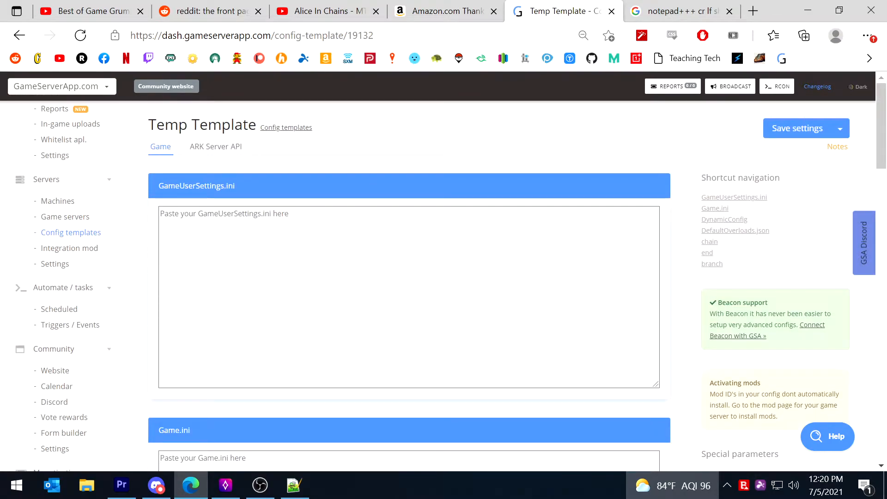
pyautogui.moveTo(410, 167)
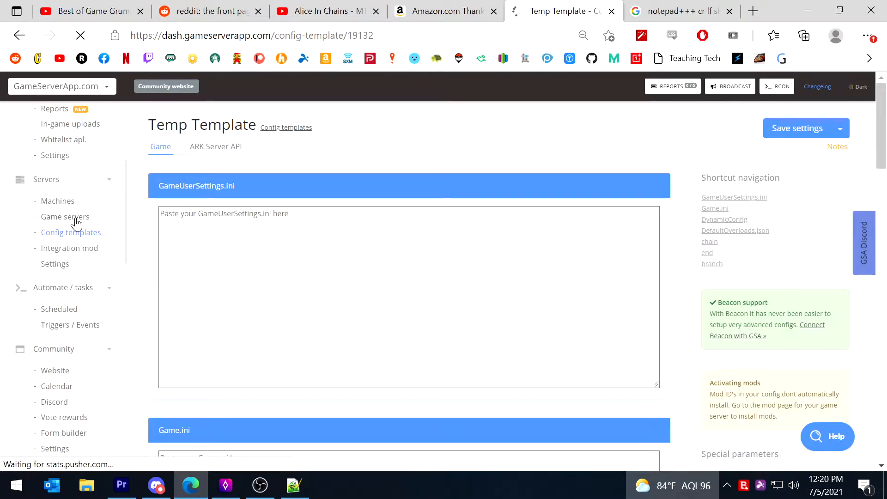
# Set the Mooselandia PVE Genesis 2 server's config template to Temp Template and save.
pyautogui.click(64, 217)
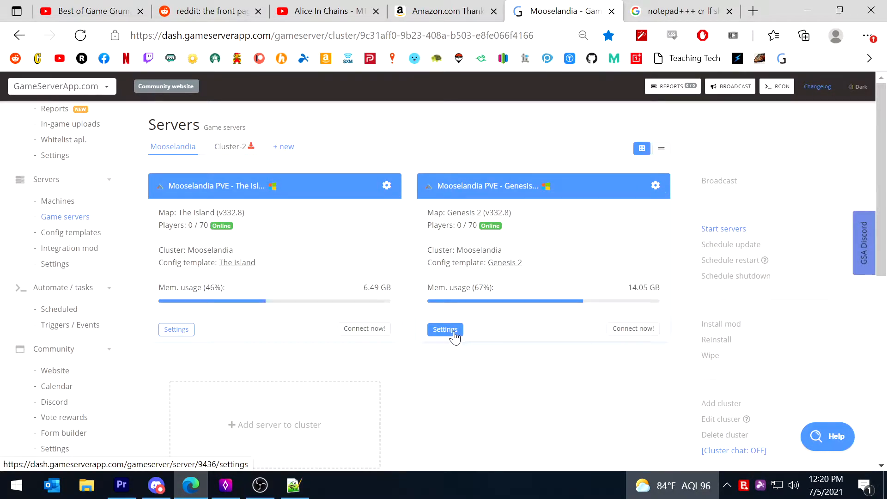
pyautogui.click(445, 329)
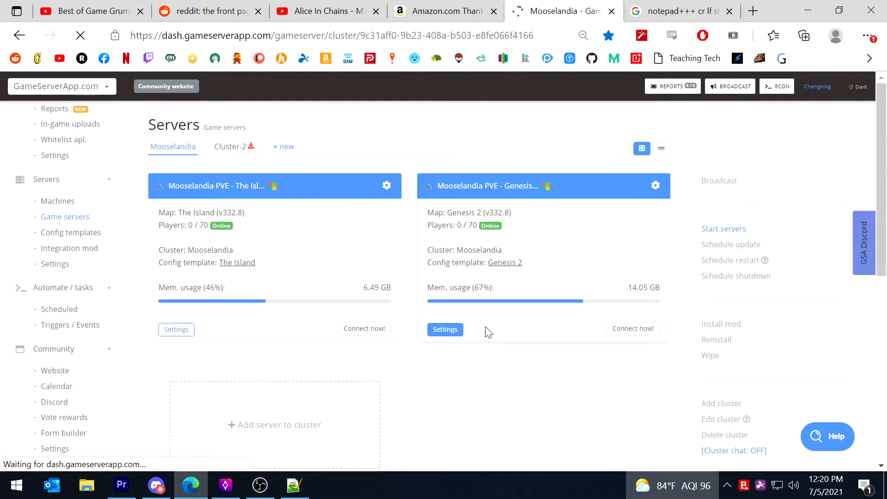
pyautogui.click(445, 329)
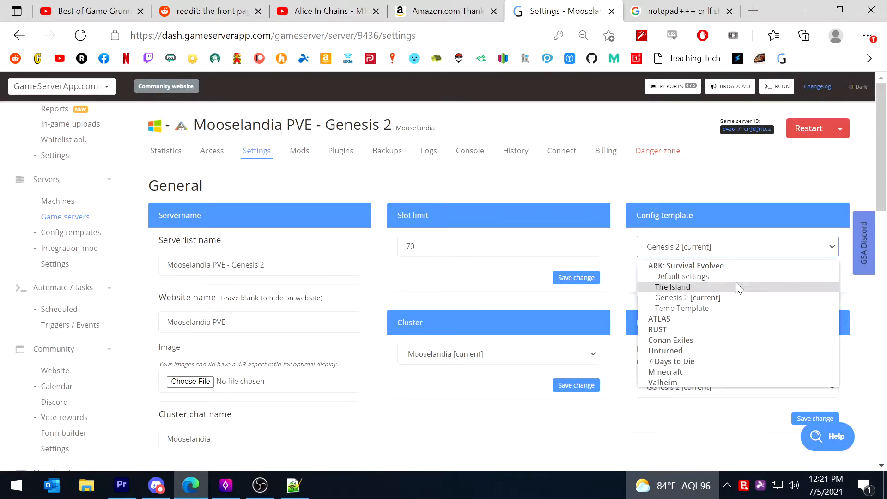
pyautogui.moveTo(706, 308)
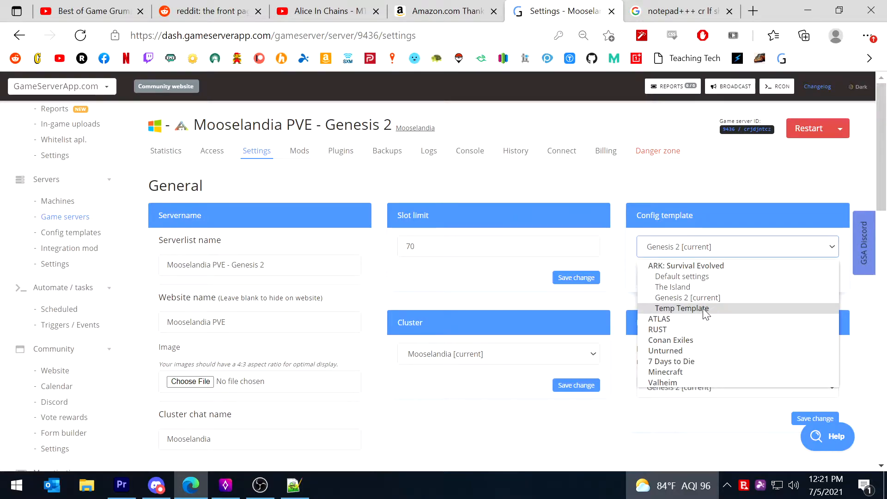
pyautogui.click(682, 309)
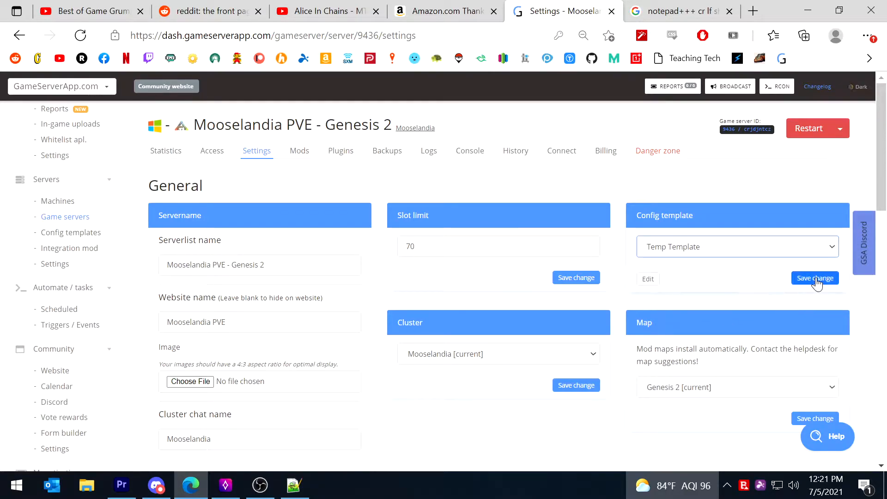
pyautogui.click(815, 278)
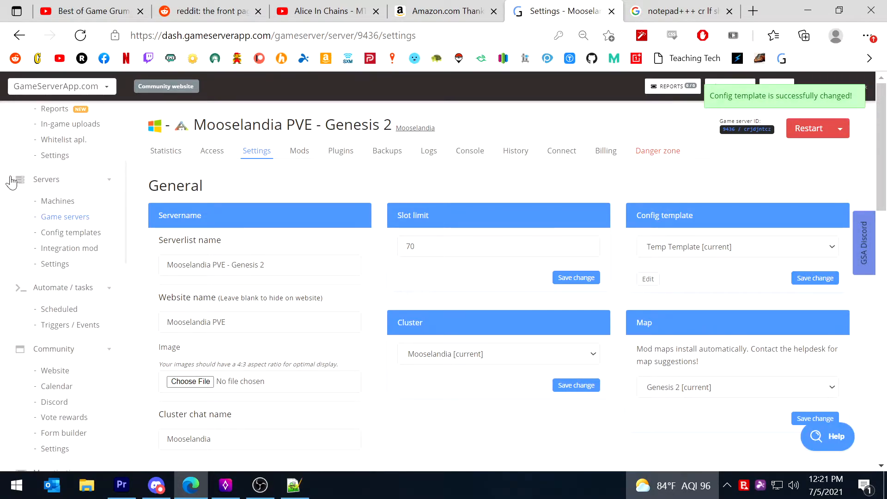
pyautogui.moveTo(71, 232)
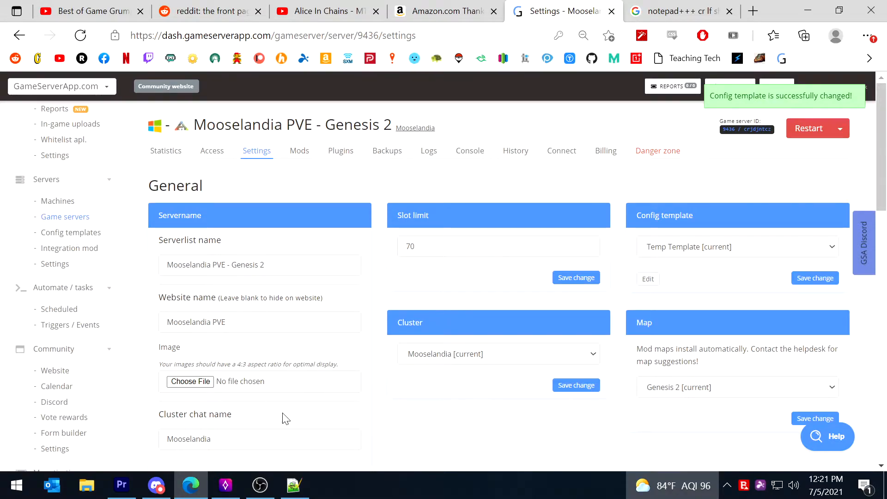
pyautogui.moveTo(176, 287)
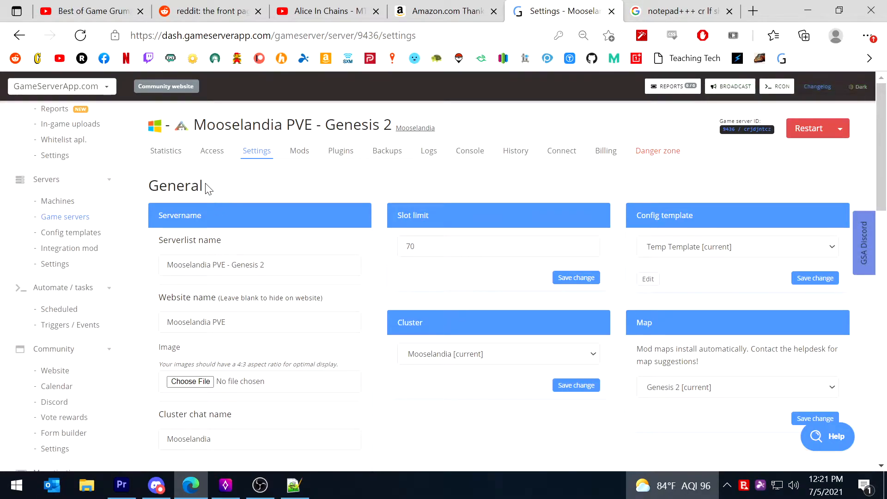
pyautogui.moveTo(658, 259)
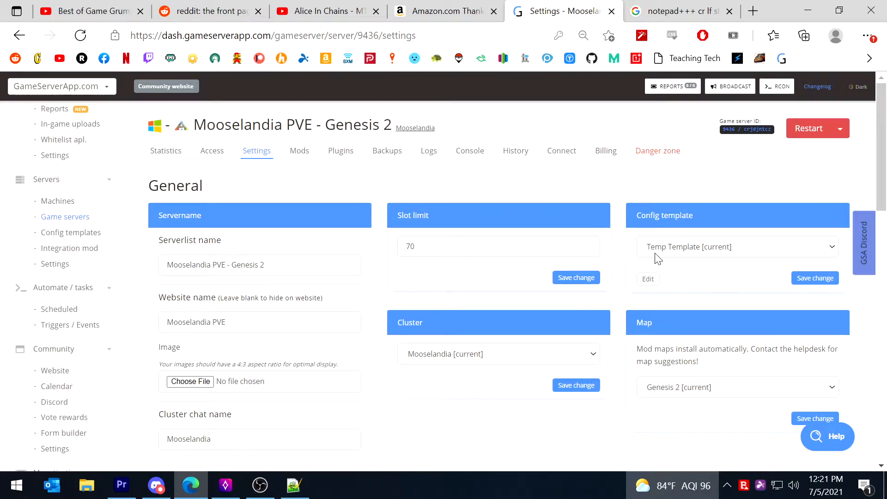
pyautogui.moveTo(65, 217)
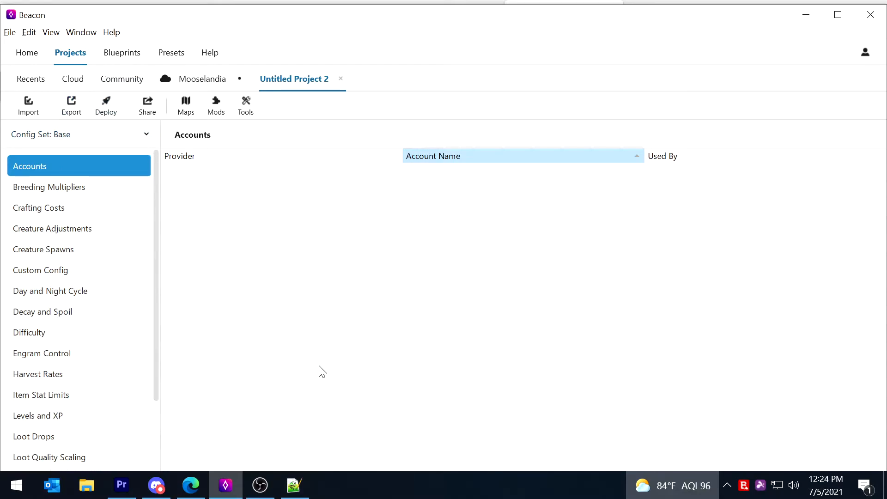
pyautogui.moveTo(190, 353)
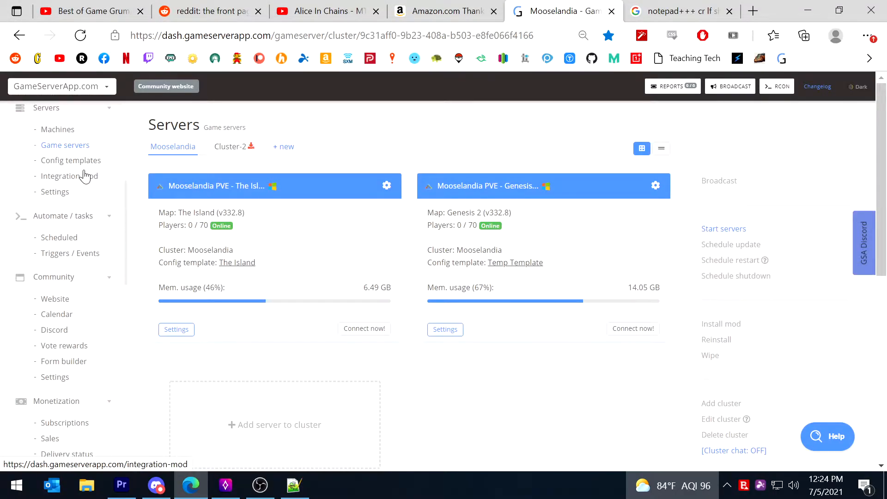
# Scroll the sidebar to Configure and open the API / Integrate page.
pyautogui.scroll(-3)
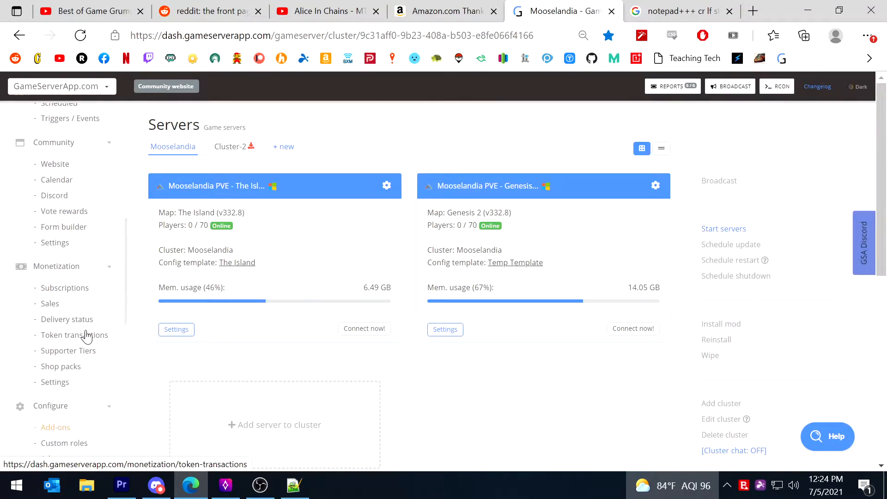
pyautogui.scroll(-3)
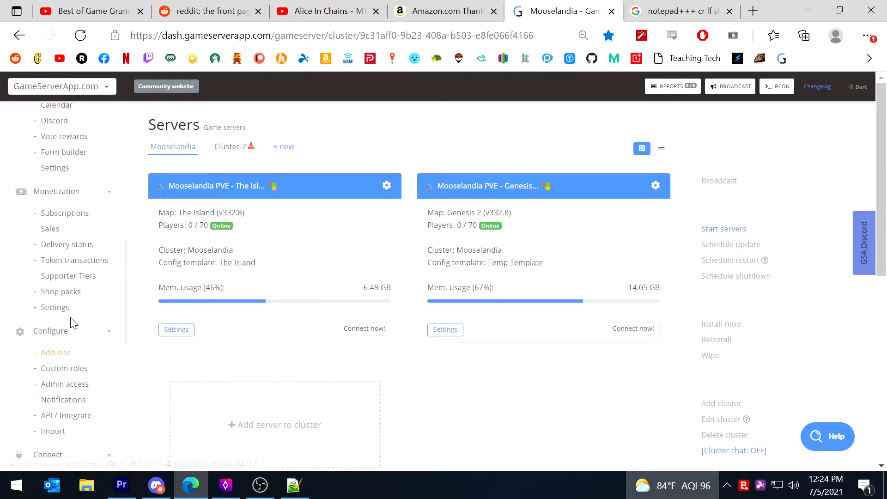
pyautogui.moveTo(64, 368)
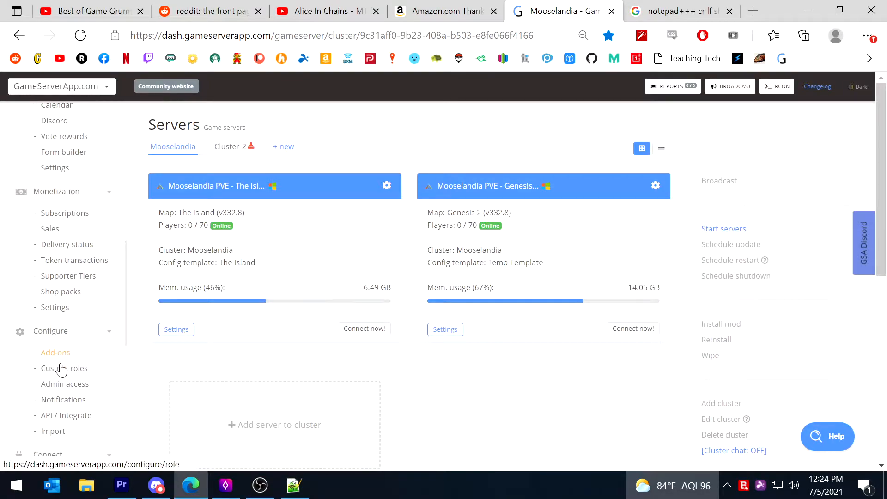
pyautogui.moveTo(65, 416)
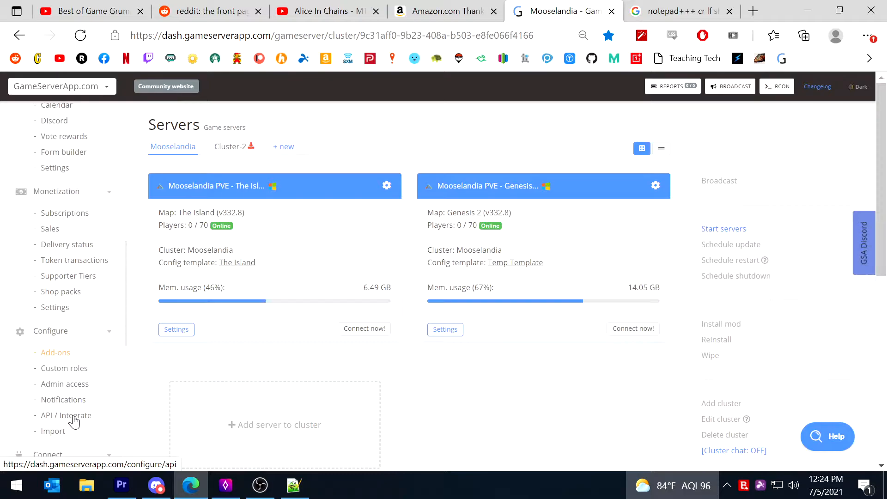
pyautogui.click(65, 416)
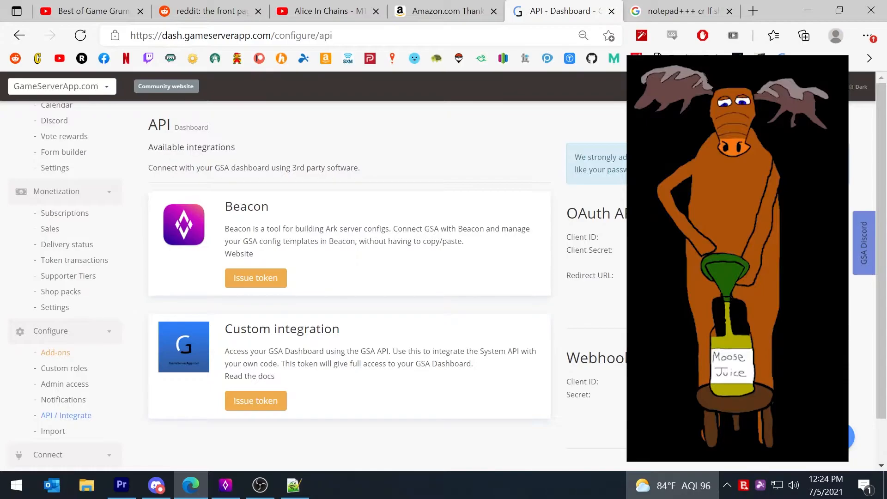
# Issue a Beacon API token for config templates, then switch to the Beacon app.
pyautogui.moveTo(225, 229); pyautogui.dragTo(278, 228)
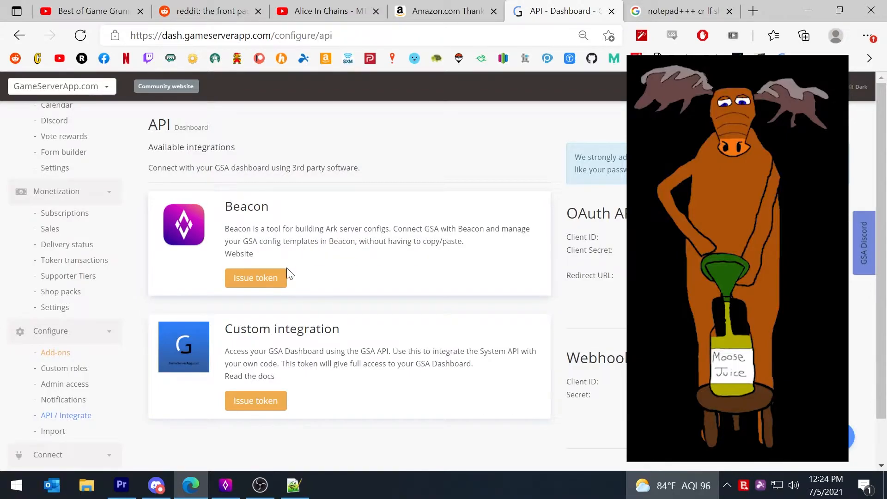
pyautogui.click(255, 278)
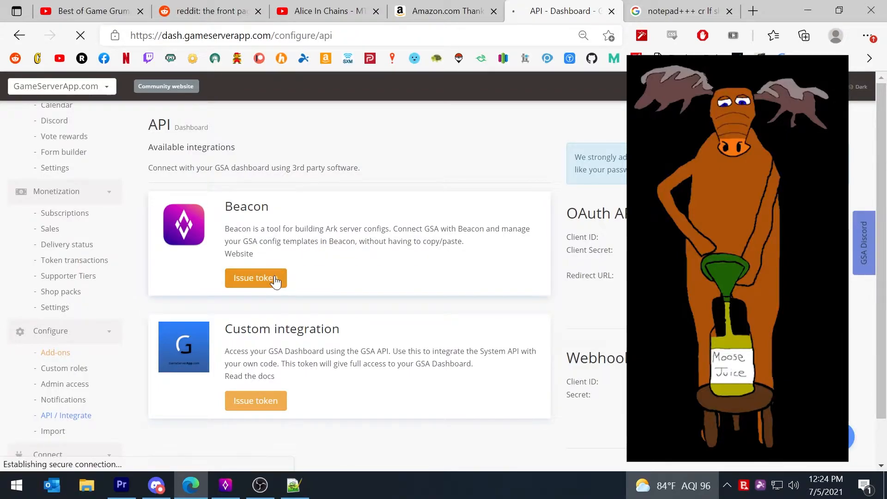
pyautogui.click(255, 278)
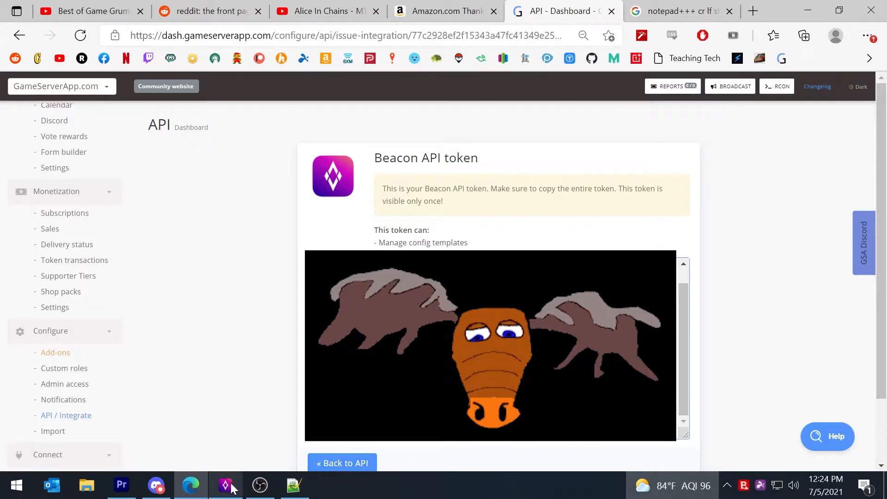
pyautogui.click(225, 485)
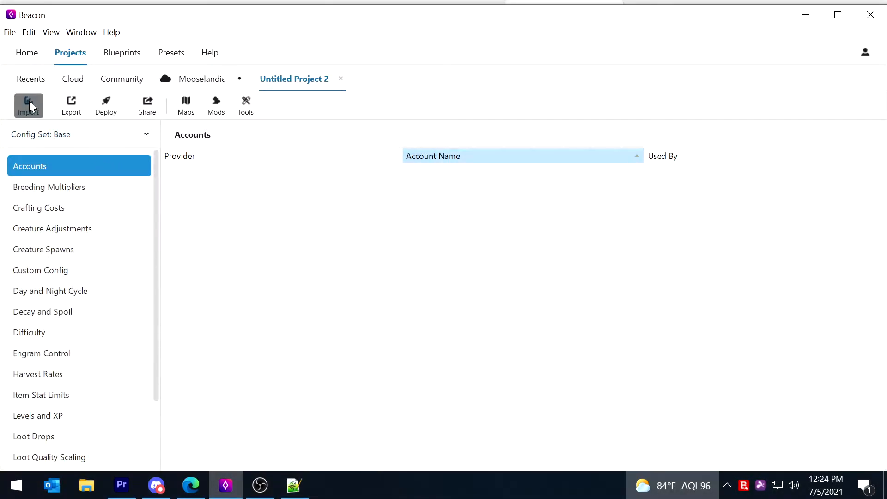
# Start a GameServerApp.com import in Beacon, naming the API token 'Be' and submitting it.
pyautogui.click(28, 105)
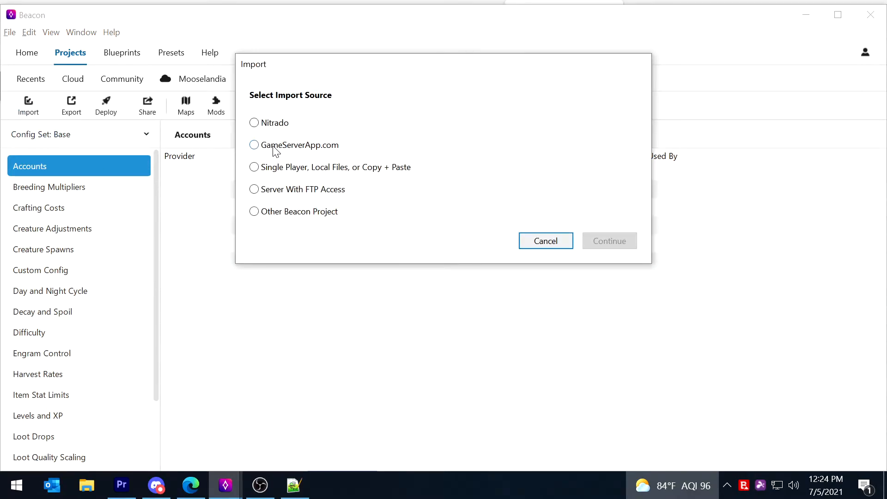
pyautogui.click(254, 145)
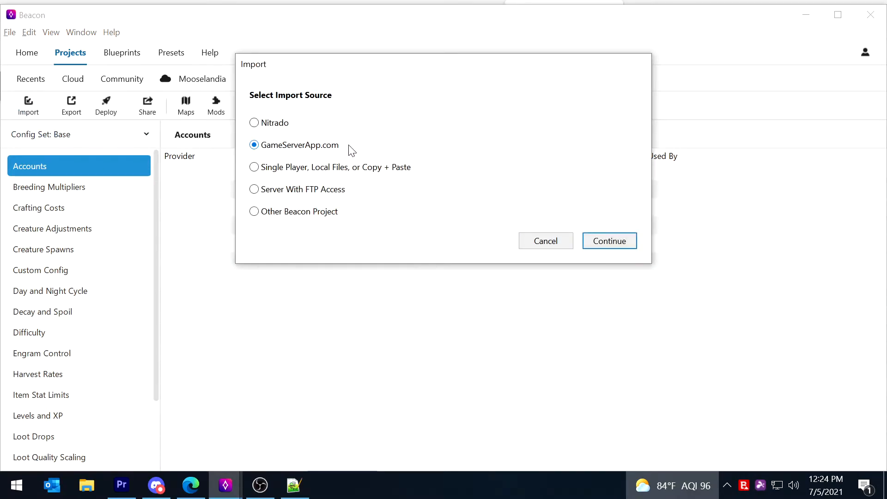
pyautogui.click(610, 241)
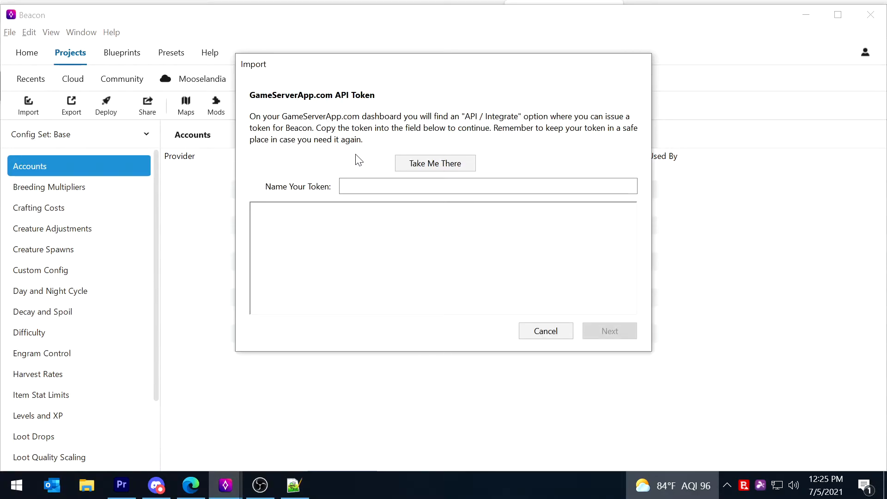
pyautogui.click(487, 186)
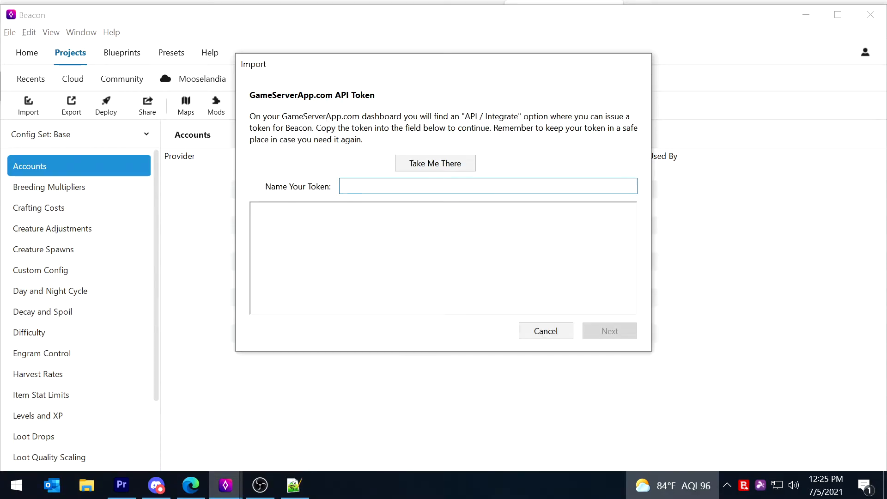
pyautogui.write('Be')
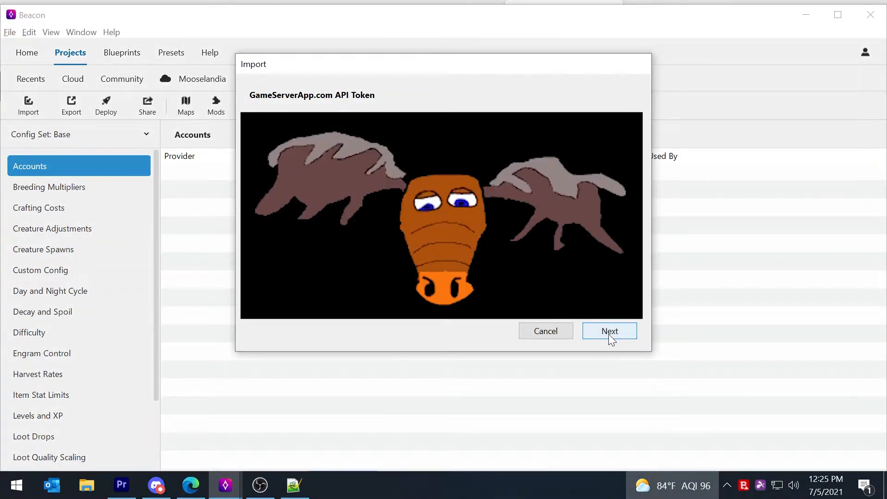
pyautogui.click(610, 331)
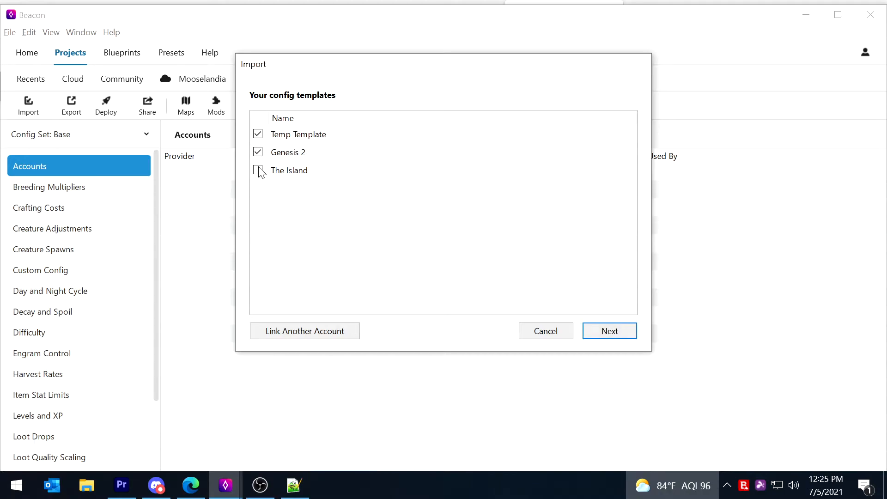
# Add The Island to the checked Temp Template and Genesis 2 templates and continue.
pyautogui.click(258, 170)
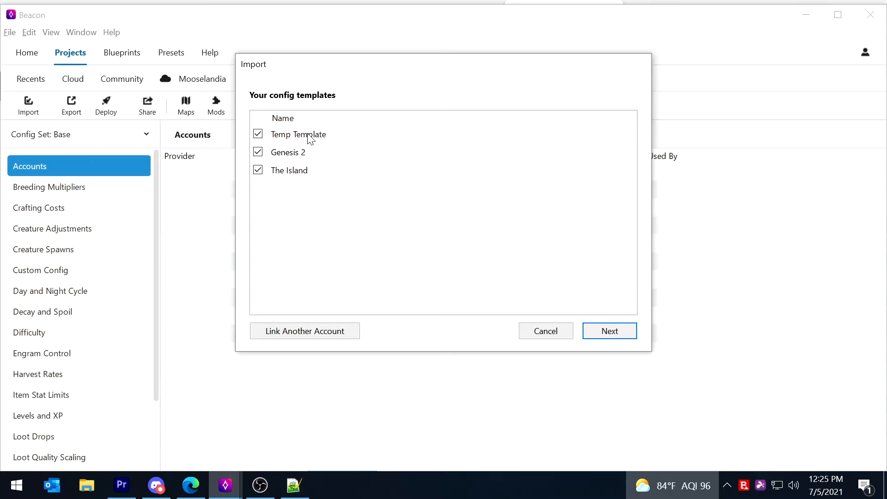
pyautogui.moveTo(264, 171)
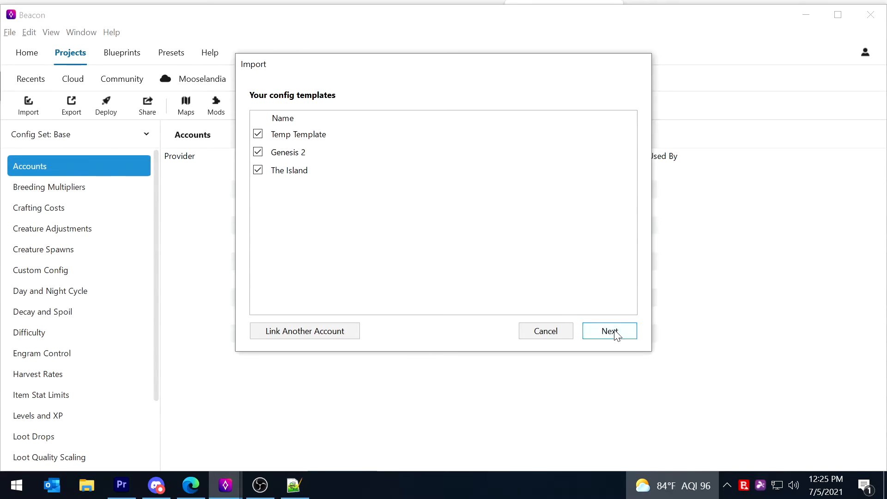
pyautogui.click(610, 331)
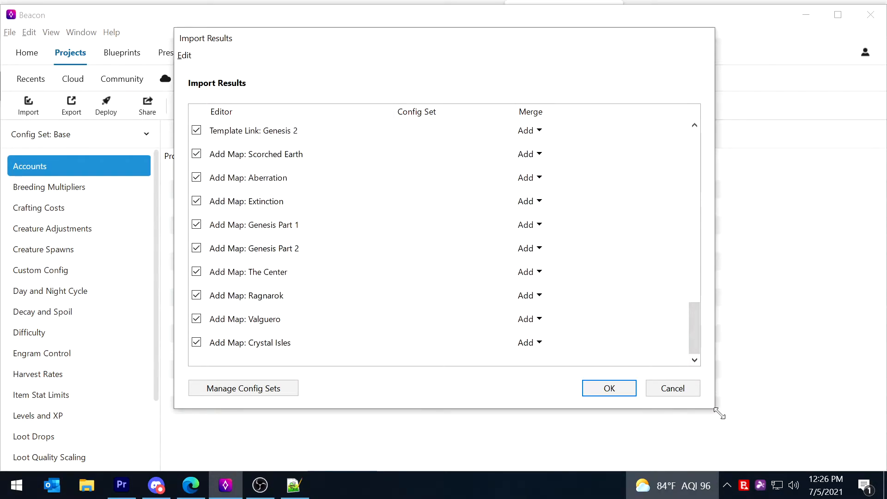
# Enlarge Import Results and tick Loot Drops, Creature Adjustments, Creature Spawns and template links.
pyautogui.moveTo(720, 413); pyautogui.dragTo(805, 464)
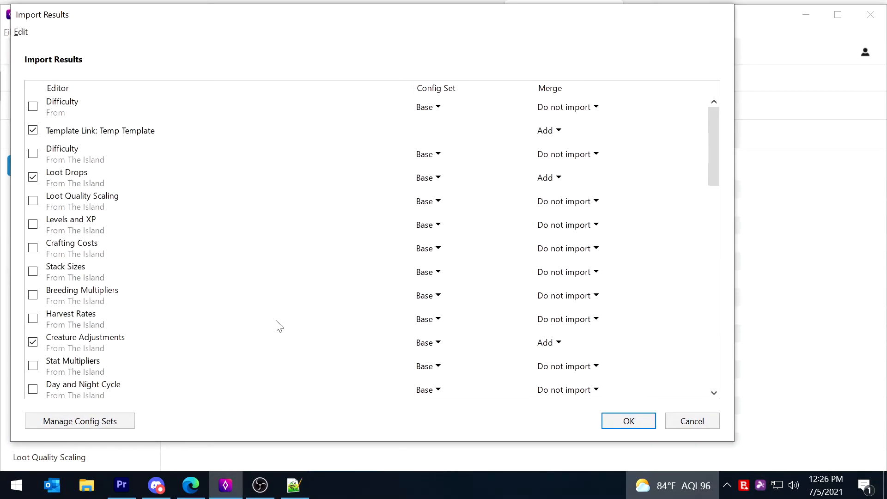
pyautogui.moveTo(275, 176)
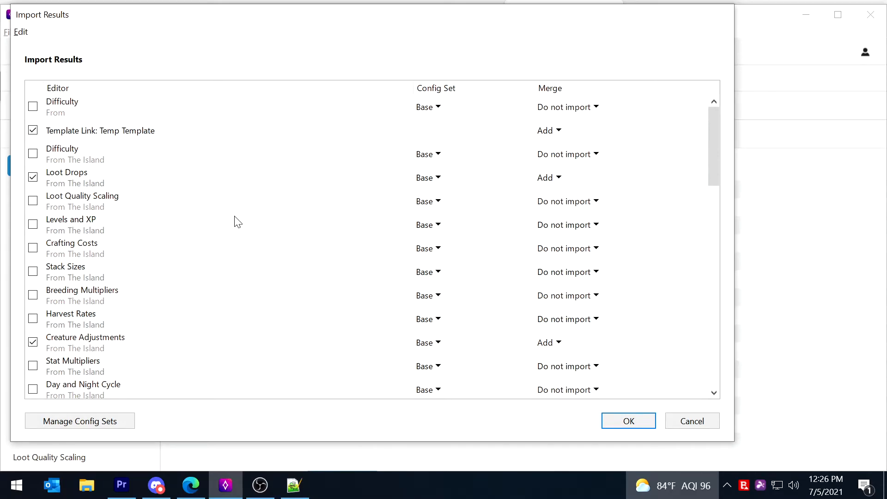
pyautogui.moveTo(116, 174)
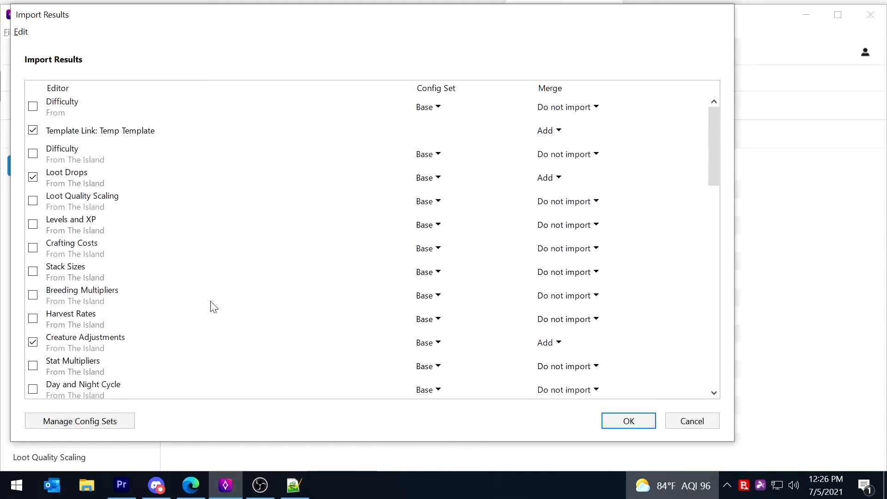
pyautogui.moveTo(735, 265)
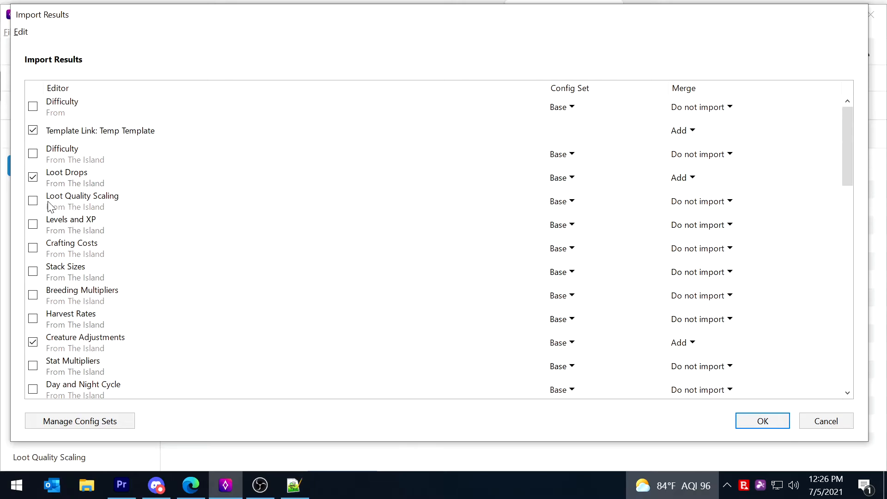
pyautogui.moveTo(144, 140)
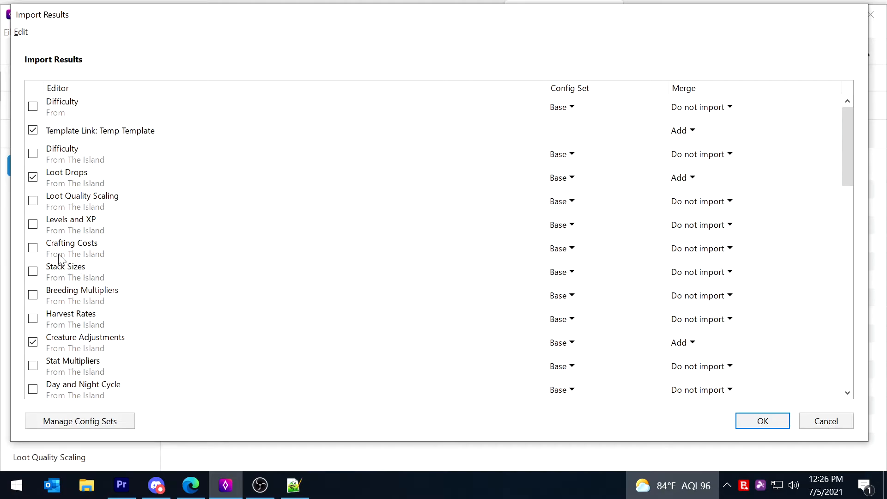
pyautogui.scroll(-3)
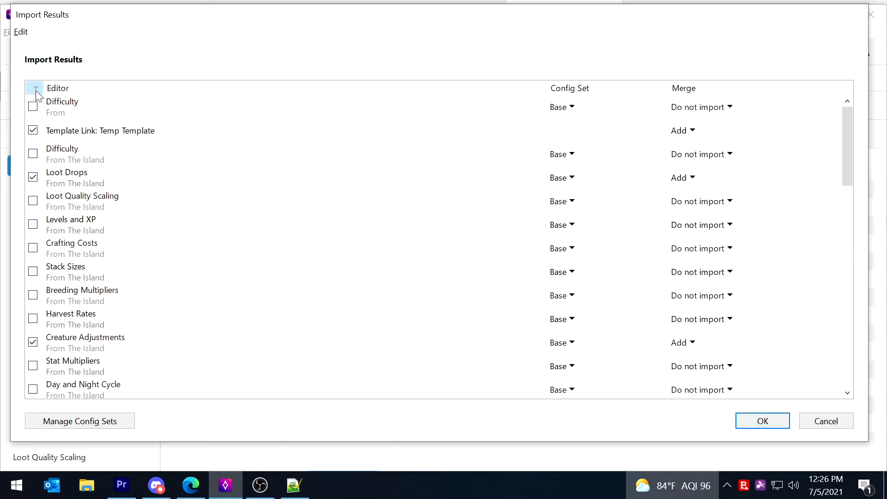
pyautogui.click(33, 131)
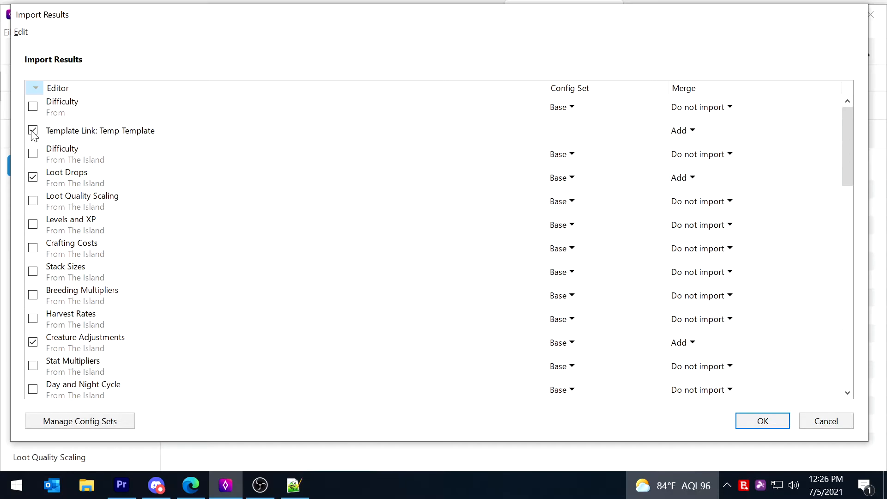
pyautogui.click(33, 178)
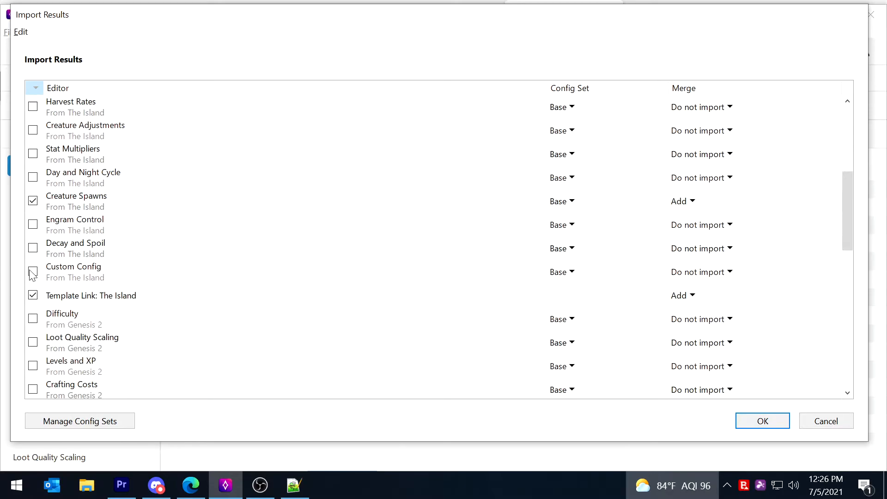
pyautogui.click(33, 201)
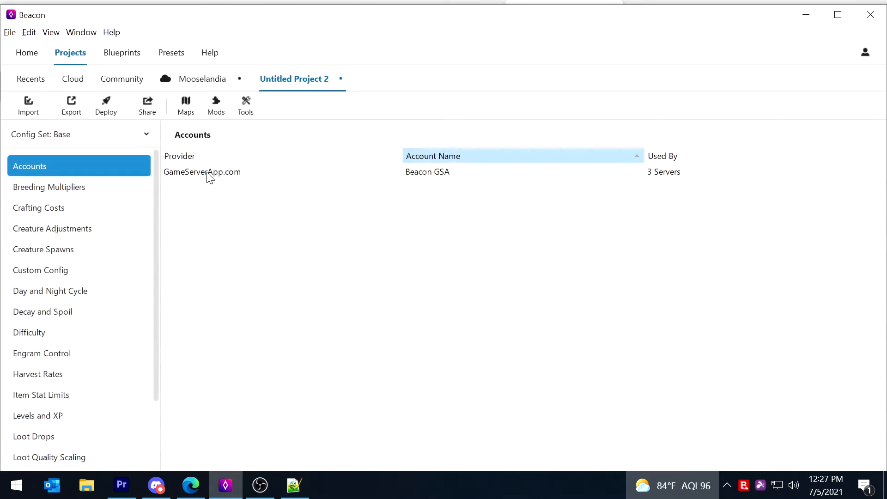
pyautogui.moveTo(429, 183)
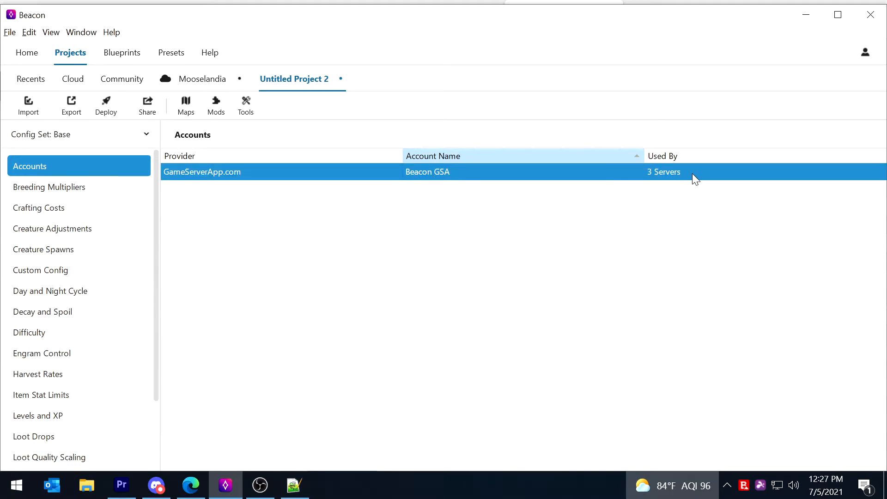
pyautogui.moveTo(310, 245)
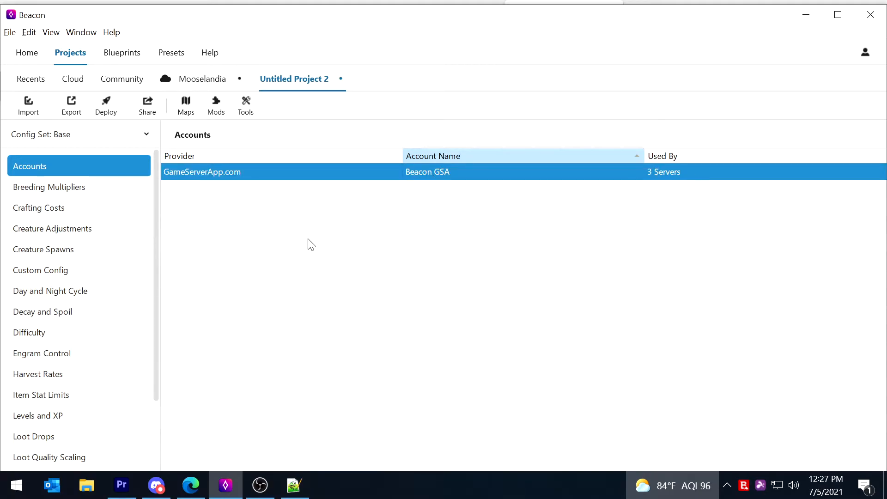
# Deselect the GameServerApp.com account, check the empty Custom Config, then go to Servers.
pyautogui.click(394, 197)
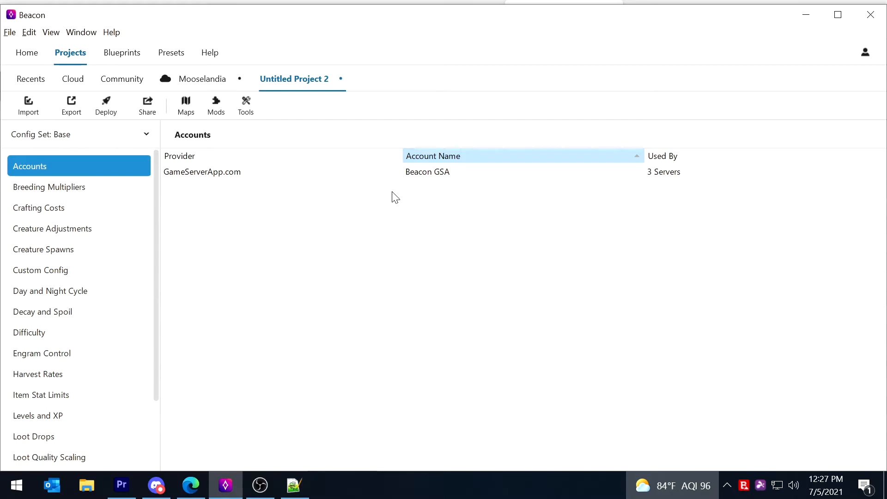
pyautogui.moveTo(127, 283)
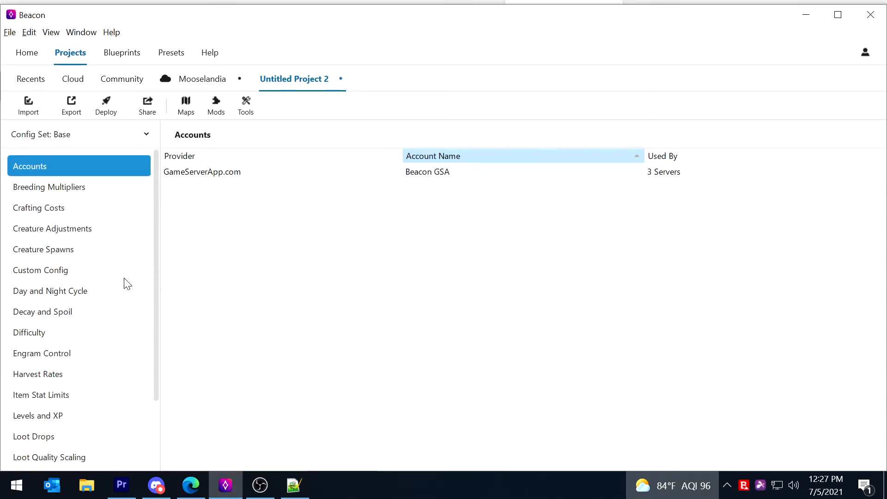
pyautogui.click(41, 270)
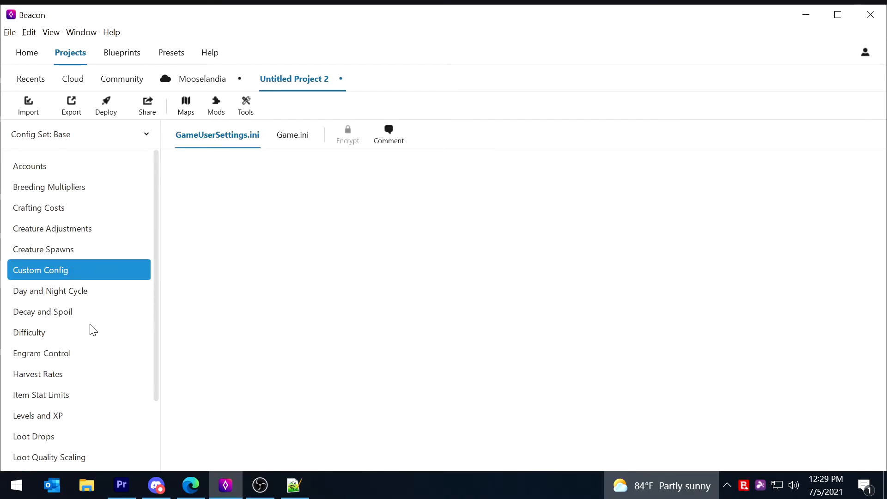
pyautogui.scroll(-3)
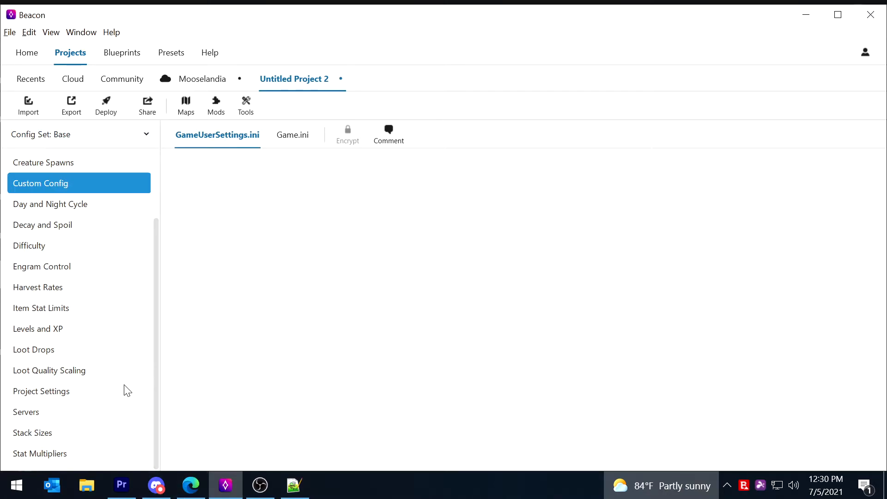
pyautogui.moveTo(72, 417)
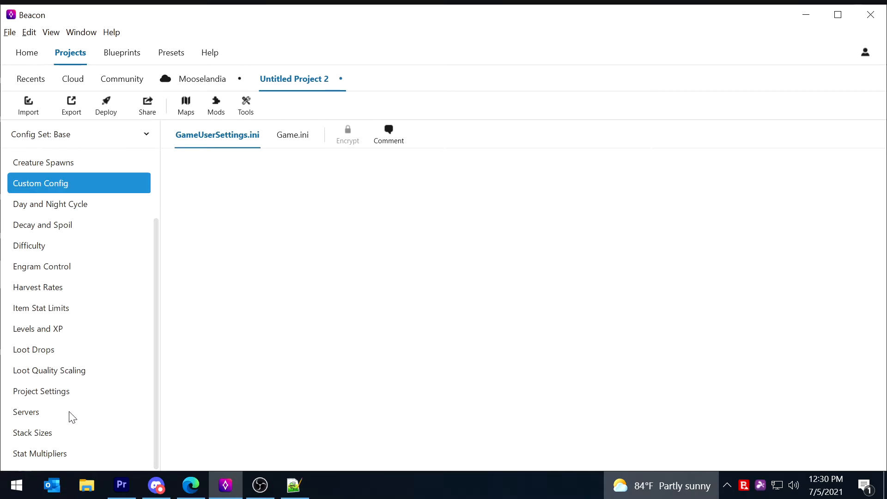
pyautogui.click(25, 412)
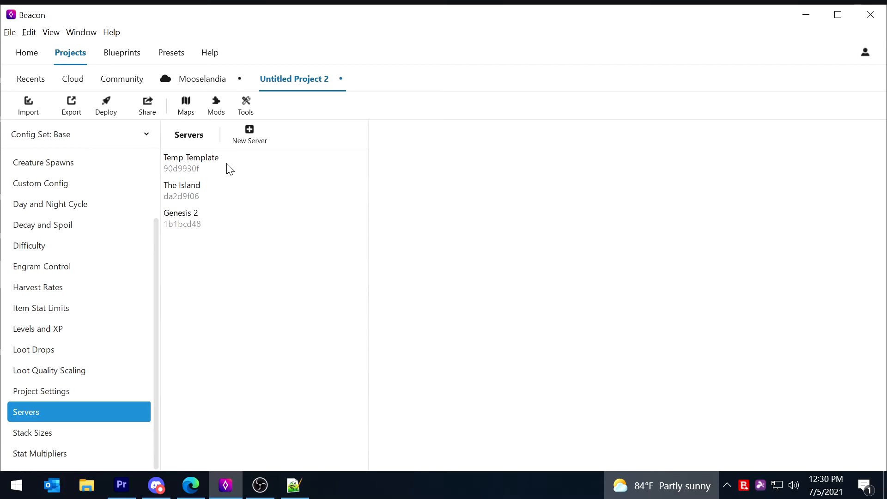
pyautogui.moveTo(238, 164)
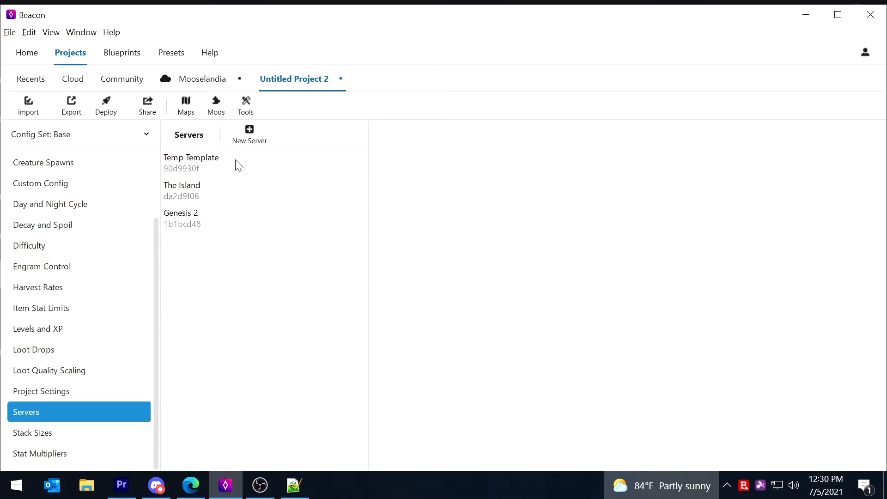
pyautogui.moveTo(362, 191)
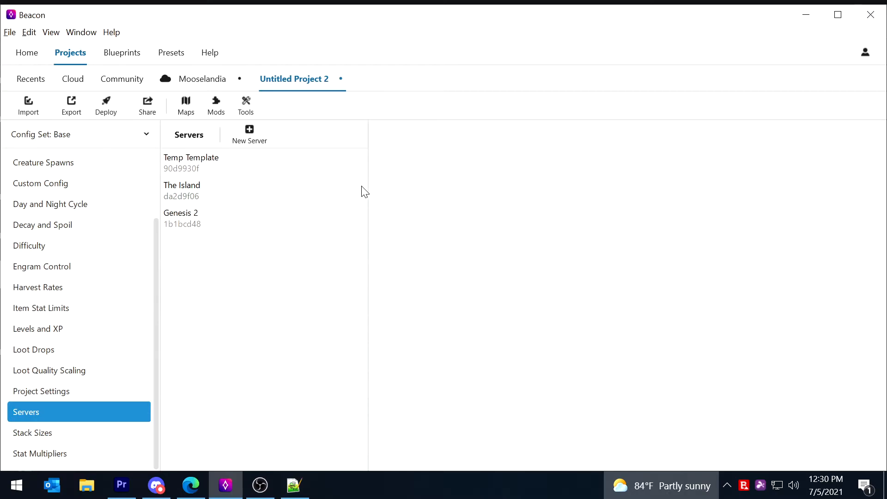
pyautogui.moveTo(217, 253)
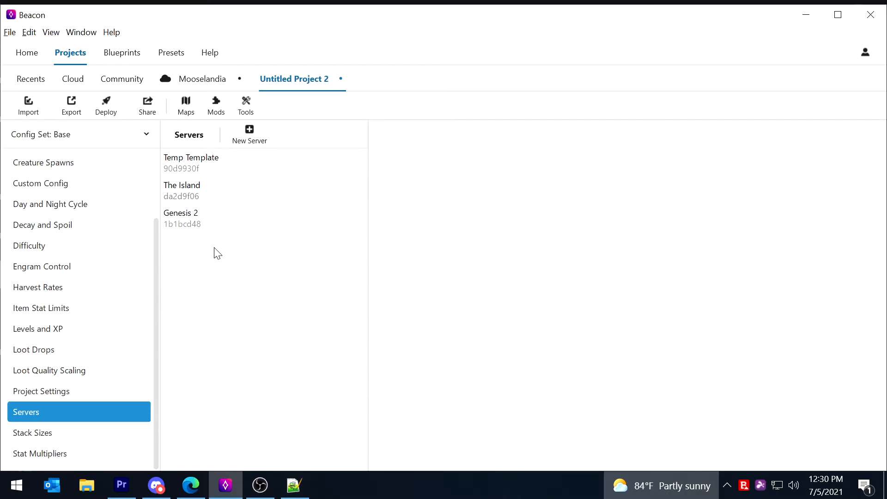
pyautogui.moveTo(291, 195)
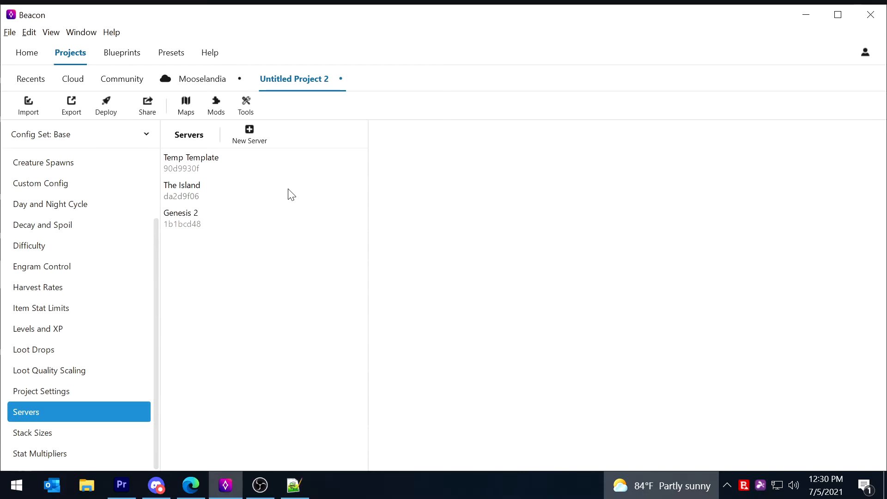
pyautogui.moveTo(263, 165)
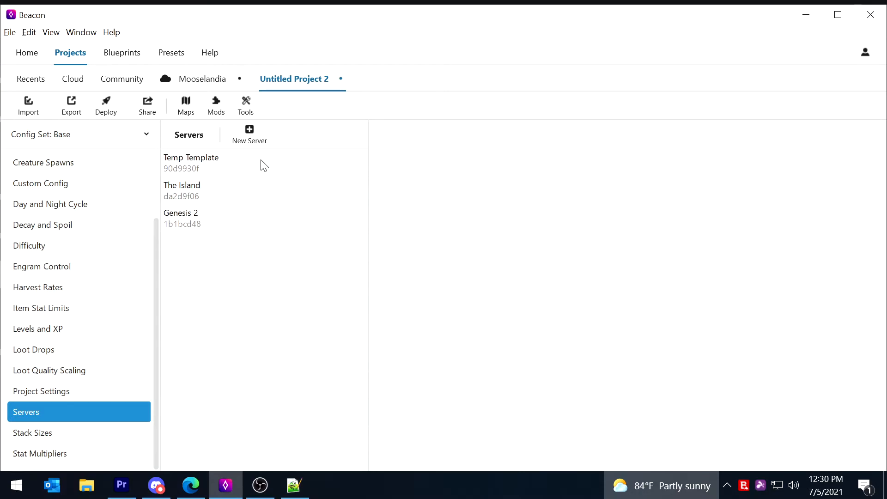
# Open the Temp Template server's details from the Servers list.
pyautogui.click(192, 162)
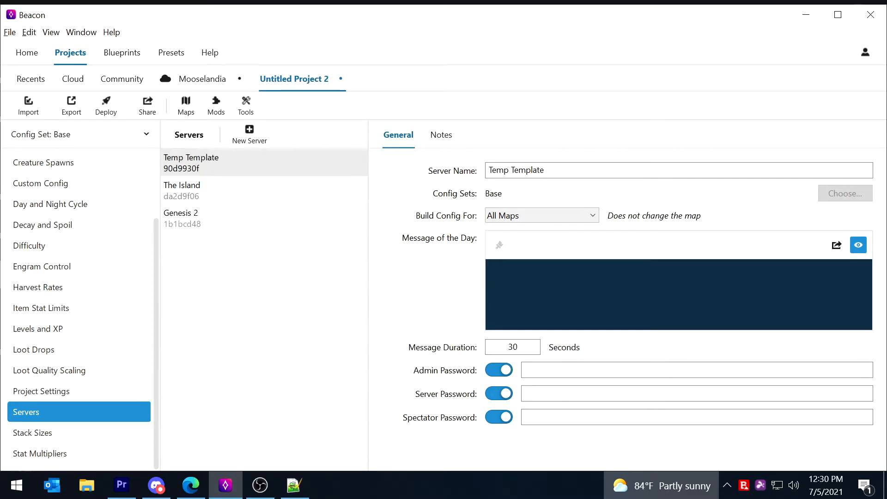
# Type "Special MOTD to prove that things work properly!" as Temp Template's Message of the Day.
pyautogui.write('Spe')
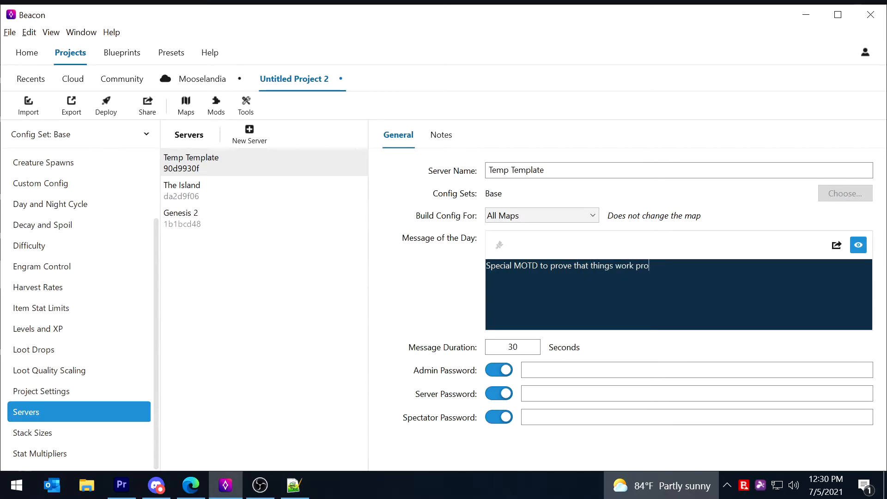
pyautogui.write('perly!')
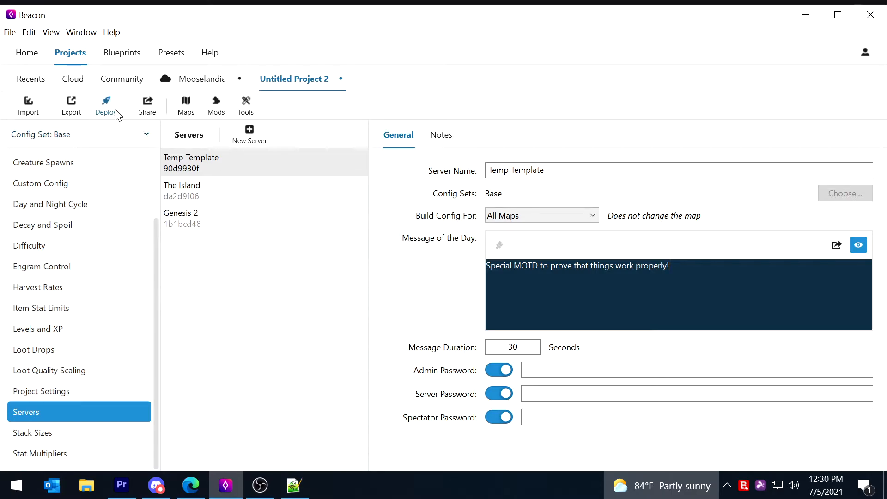
# Deploy the project to Temp Template, overriding the Game.ini validation warning.
pyautogui.click(105, 104)
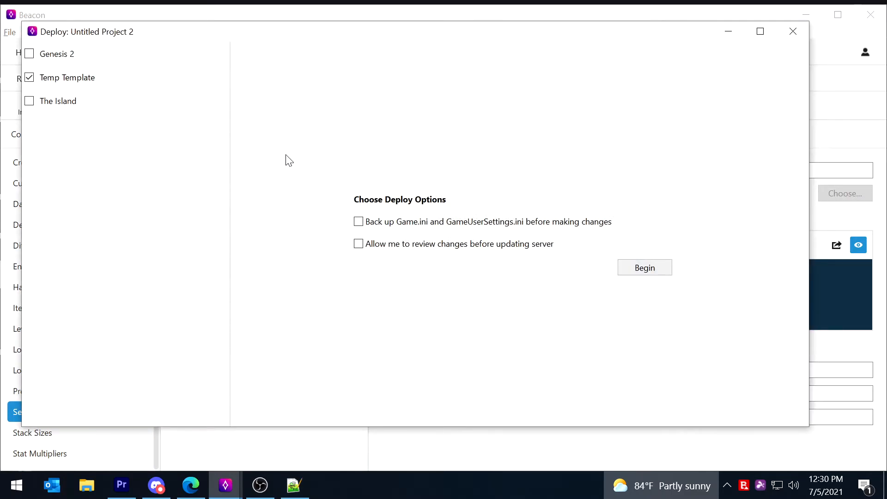
pyautogui.click(66, 77)
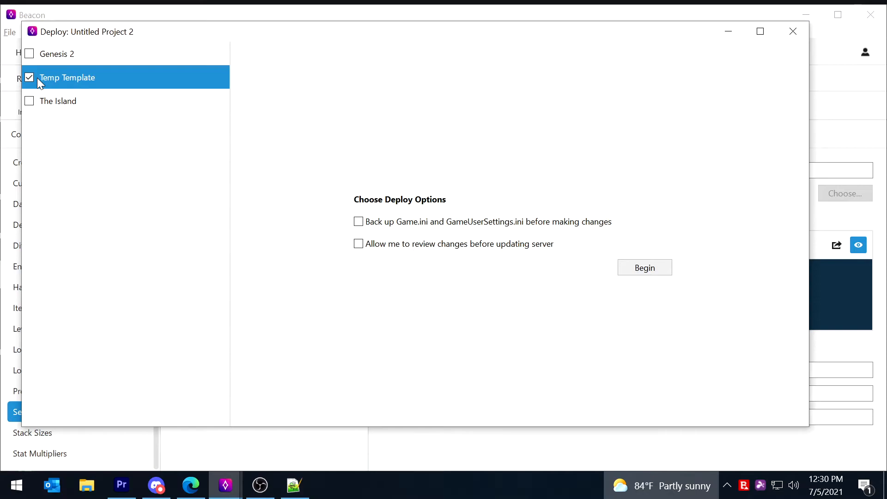
pyautogui.moveTo(404, 176)
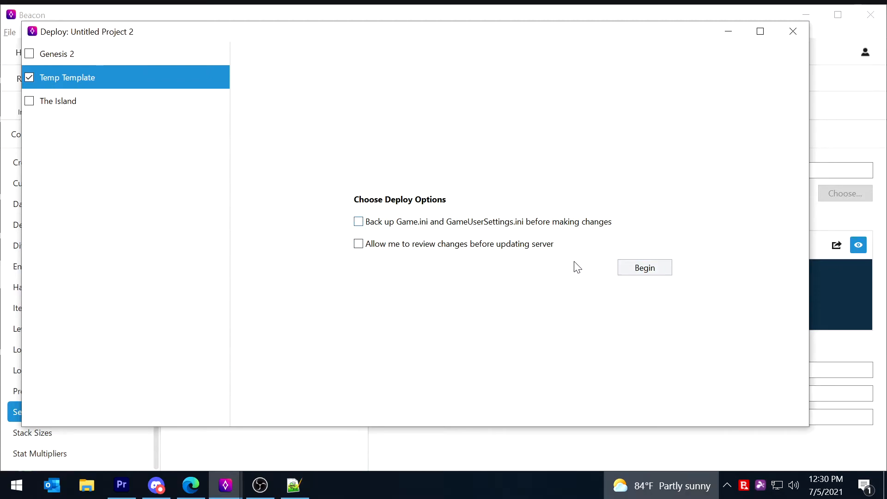
pyautogui.click(645, 267)
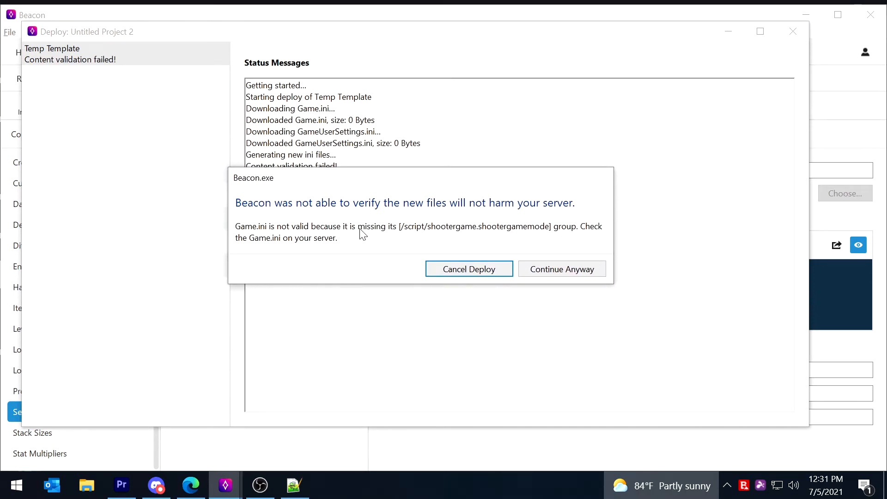
pyautogui.moveTo(438, 235)
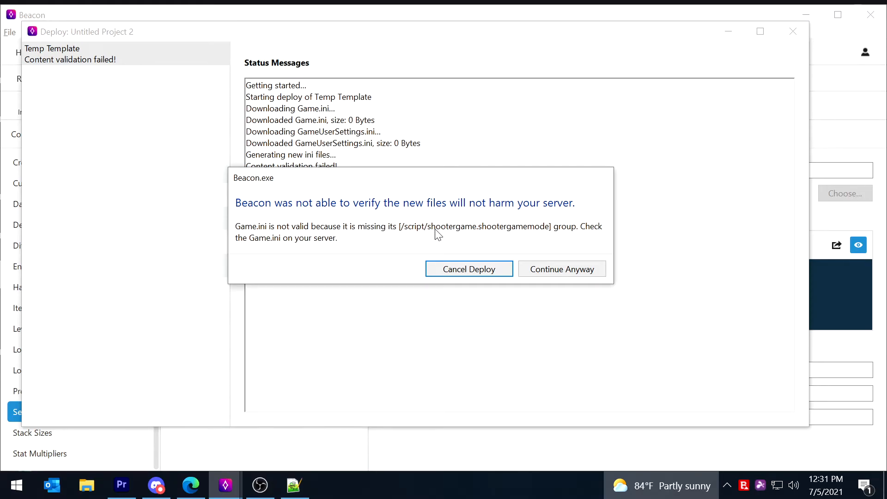
pyautogui.moveTo(571, 228)
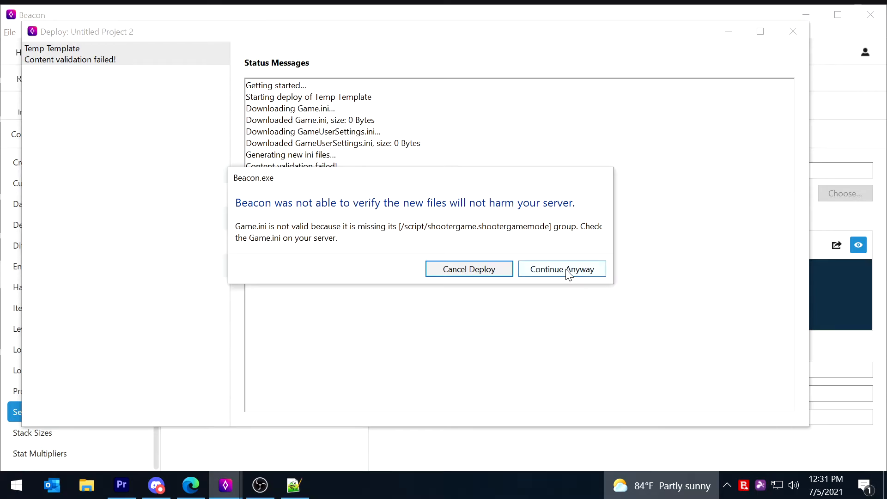
pyautogui.click(562, 269)
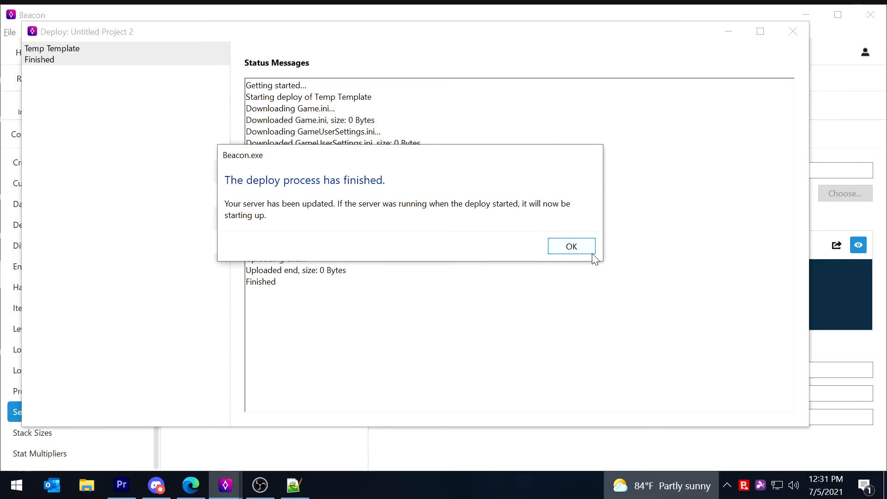
pyautogui.click(570, 246)
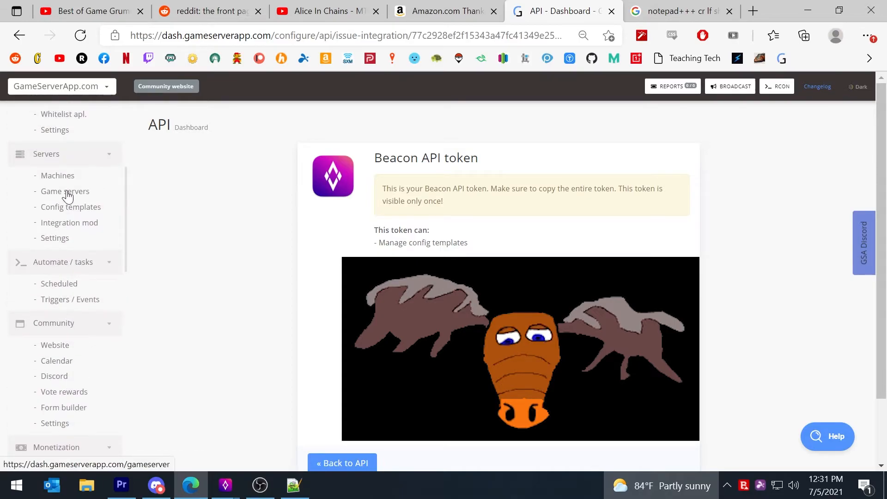
# Check Temp Template's GameUserSettings.ini on GameServerApp.com for the deployed [Beacon] MOTD section.
pyautogui.click(65, 191)
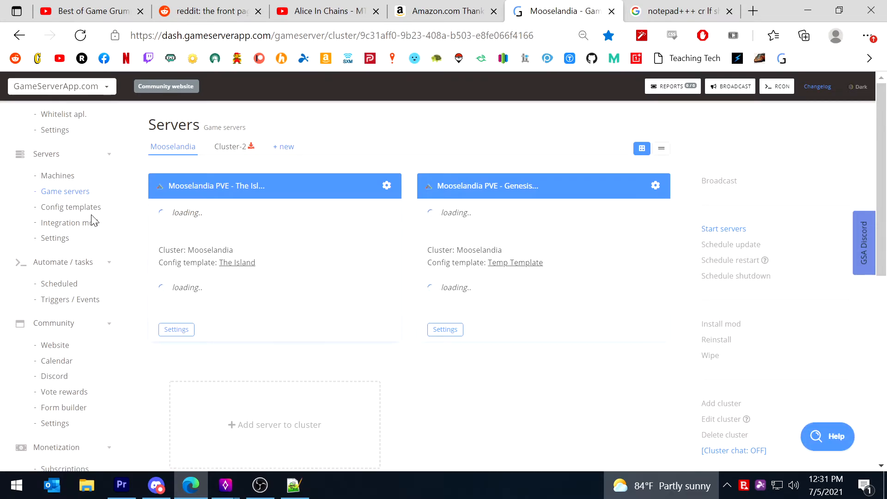
pyautogui.click(71, 206)
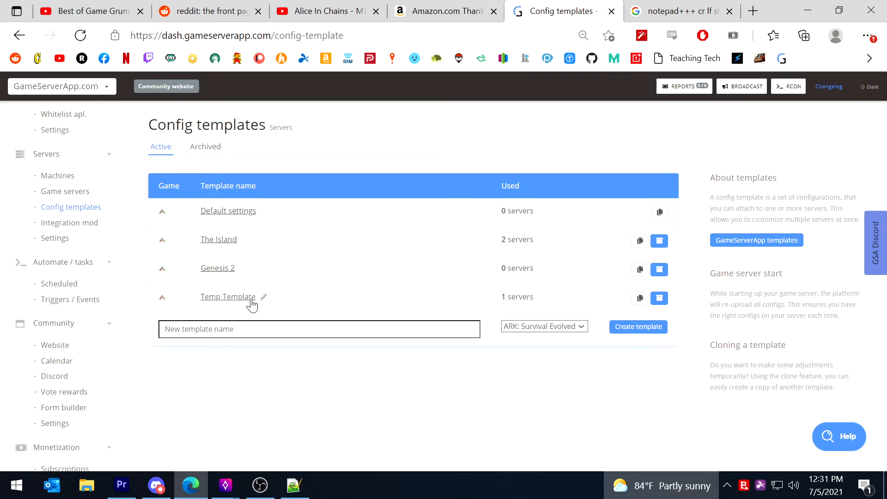
pyautogui.moveTo(238, 299)
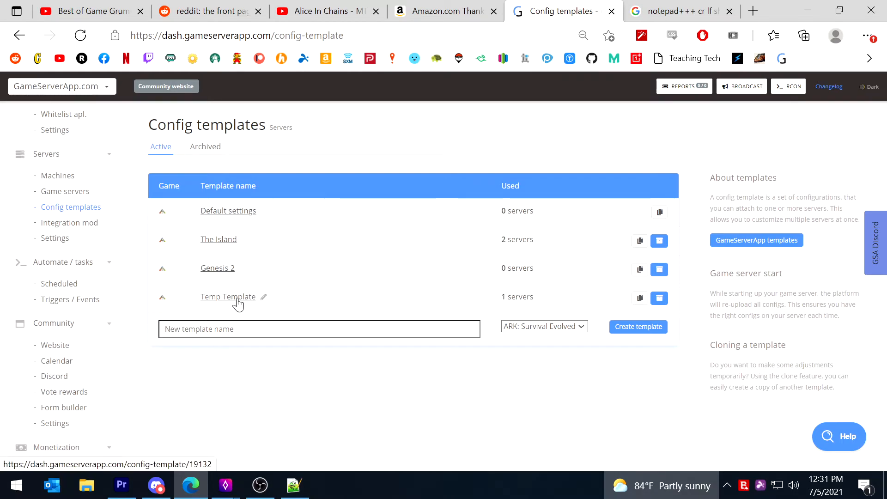
pyautogui.click(228, 297)
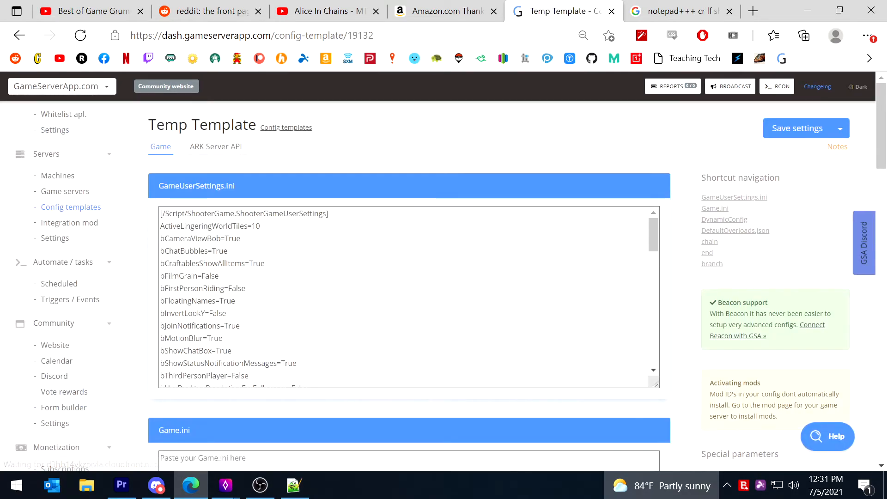
pyautogui.scroll(-3)
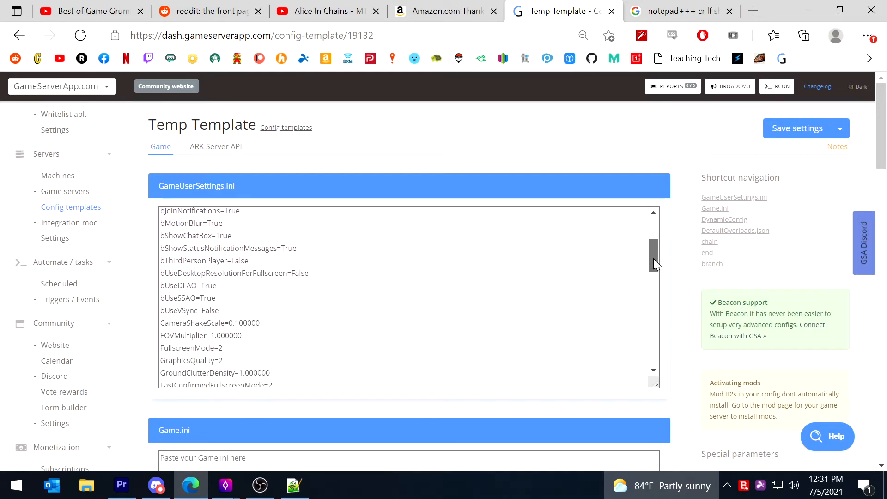
pyautogui.scroll(-3)
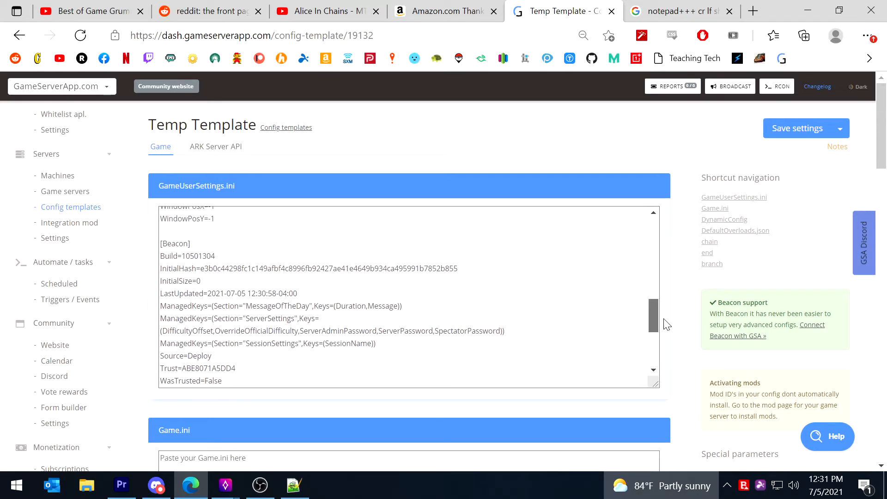
pyautogui.scroll(-3)
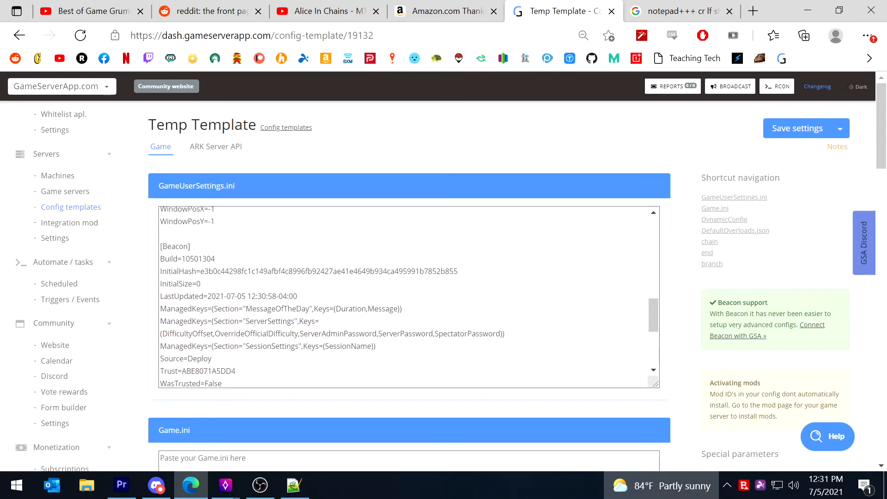
pyautogui.scroll(-3)
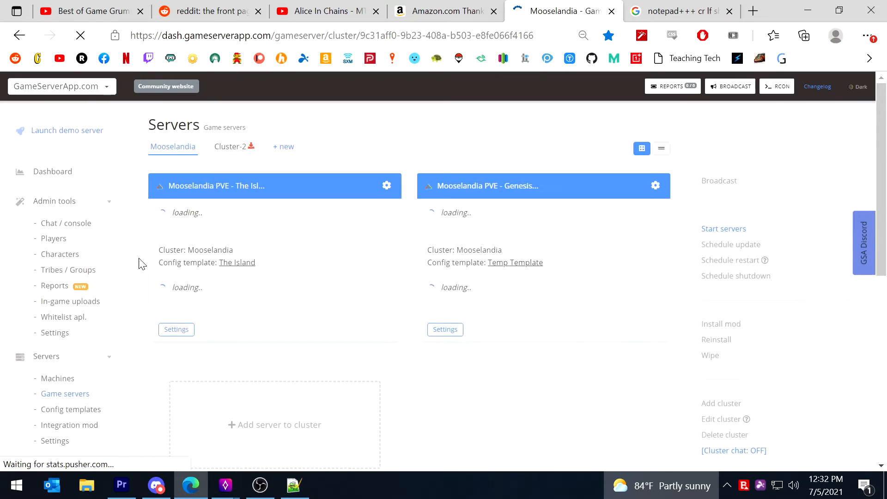
pyautogui.scroll(-3)
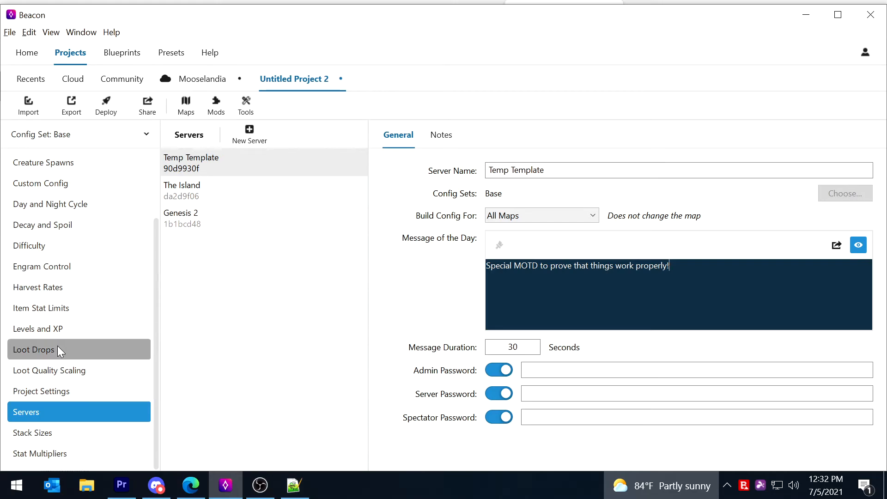
# Add the Raptor Claus Gift loot drop to the project.
pyautogui.click(33, 349)
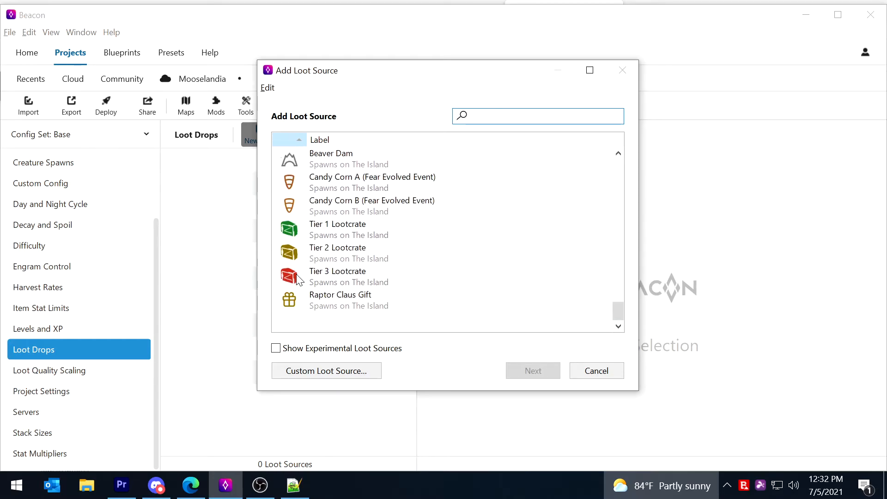
pyautogui.click(341, 300)
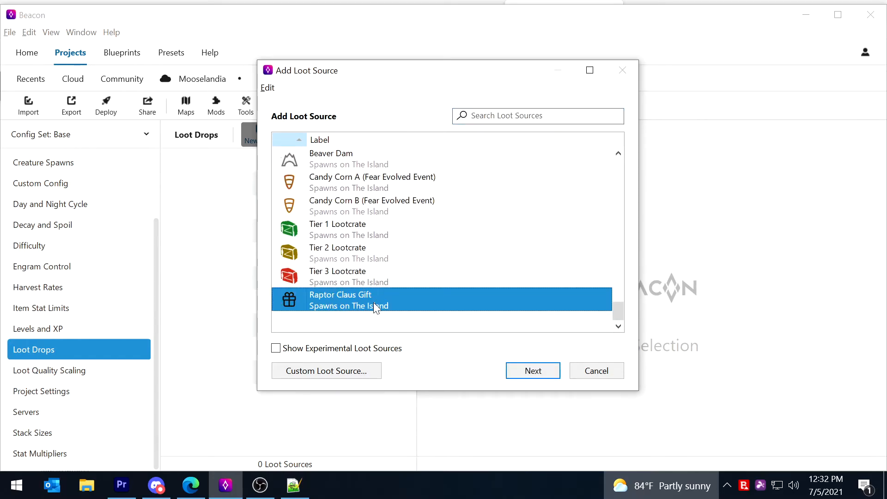
pyautogui.click(531, 371)
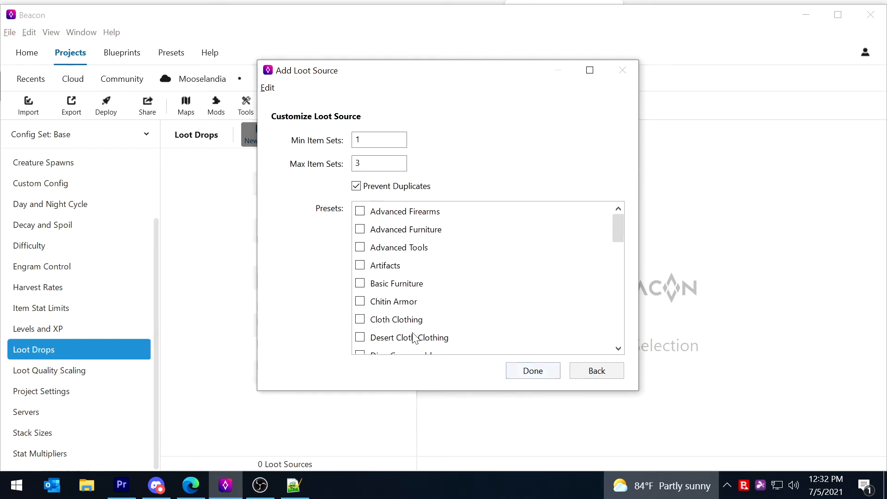
pyautogui.click(532, 371)
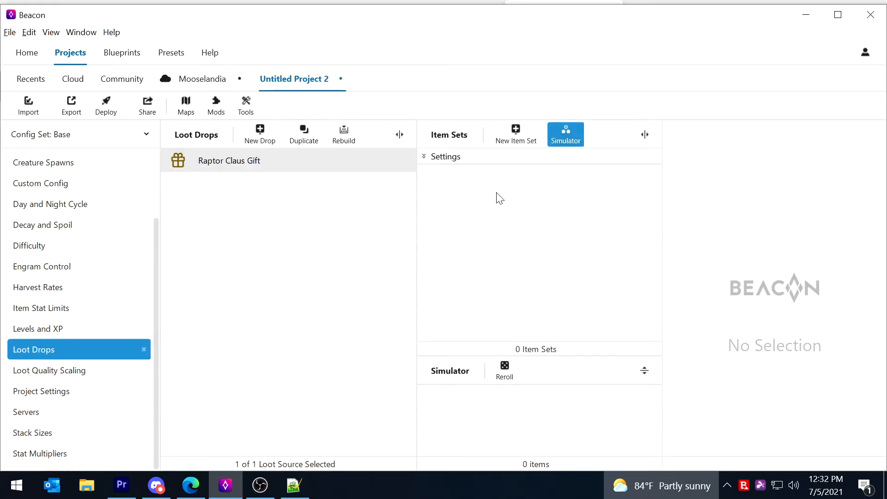
pyautogui.moveTo(273, 236)
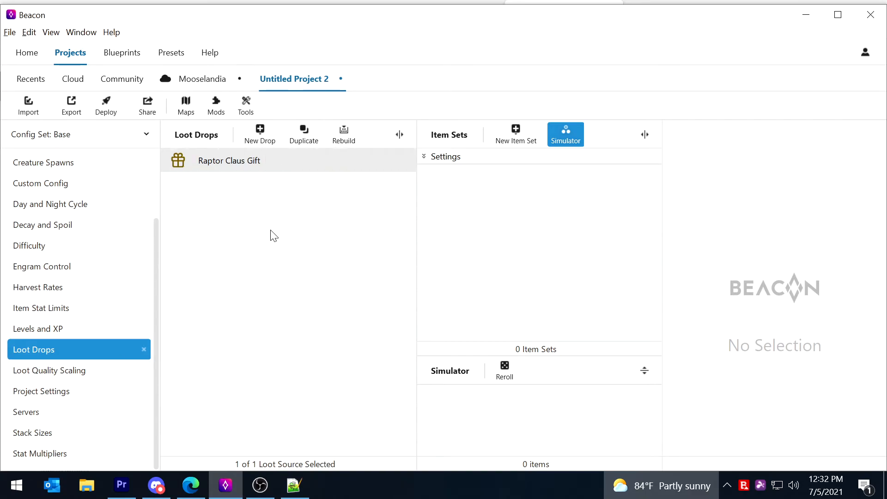
pyautogui.moveTo(515, 131)
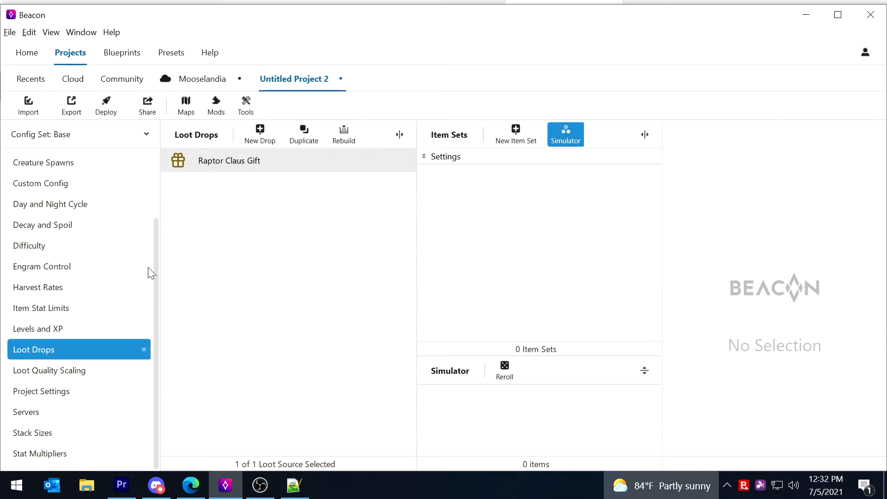
pyautogui.moveTo(315, 167)
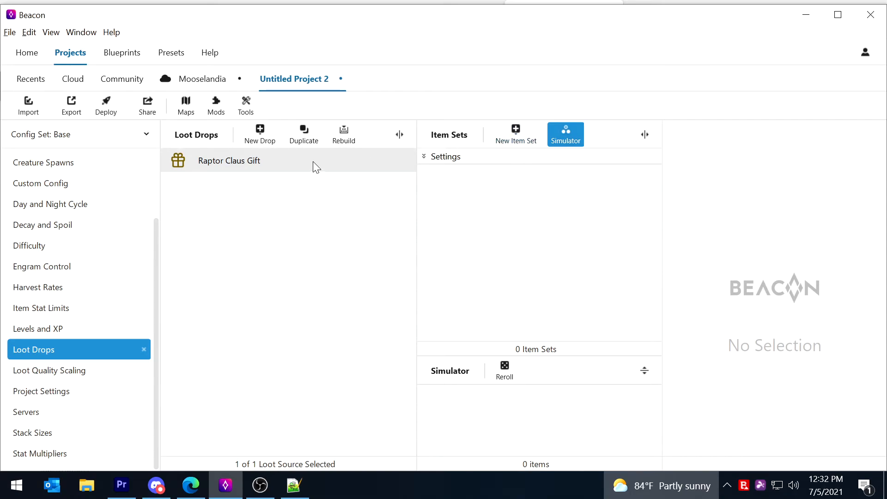
# Fill the gift's three item sets with two 2nd Place trophies and an Adobe Ramp.
pyautogui.click(515, 134)
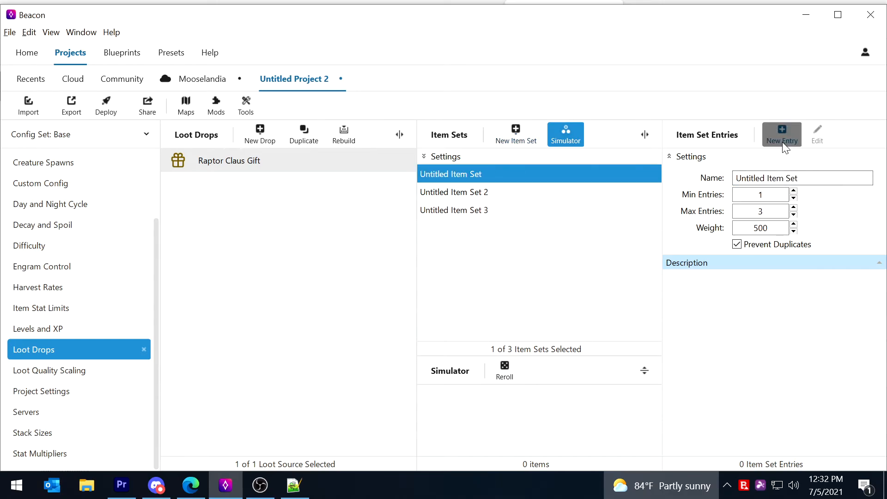
pyautogui.click(781, 134)
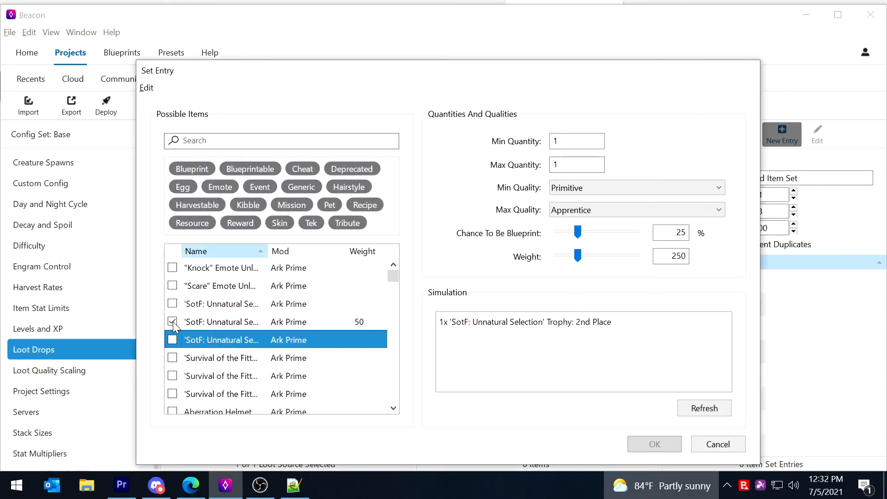
pyautogui.click(653, 444)
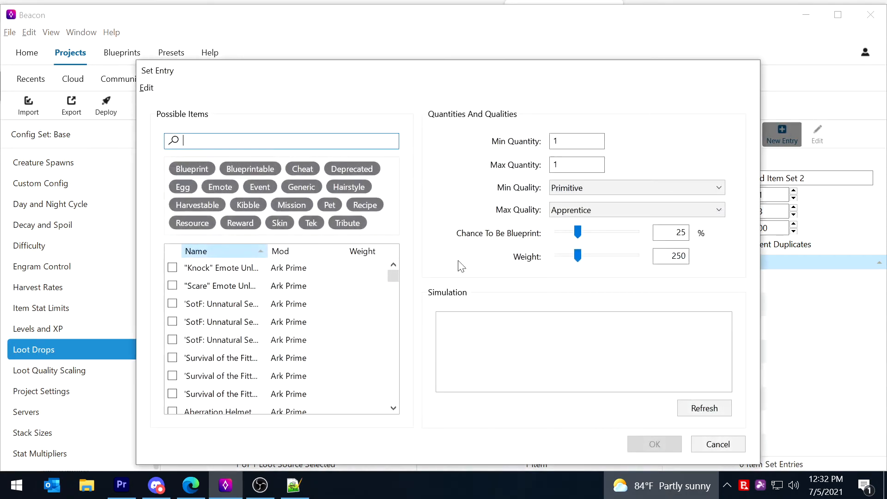
pyautogui.click(172, 322)
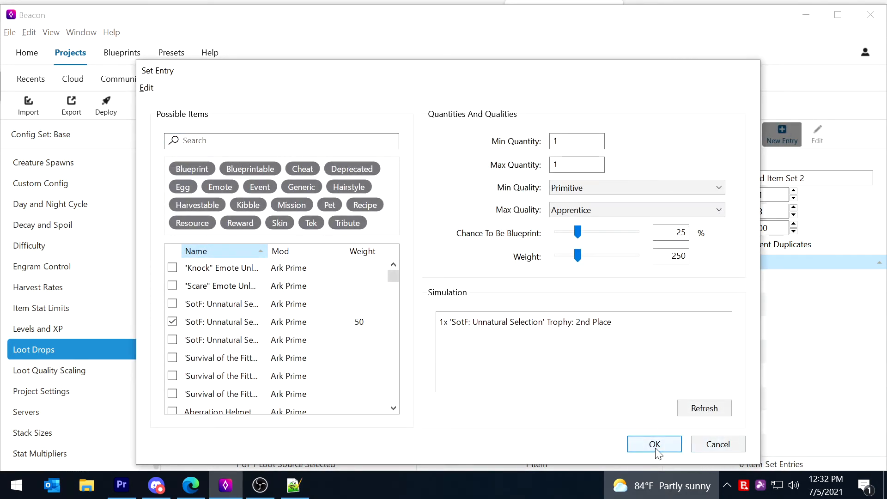
pyautogui.click(654, 444)
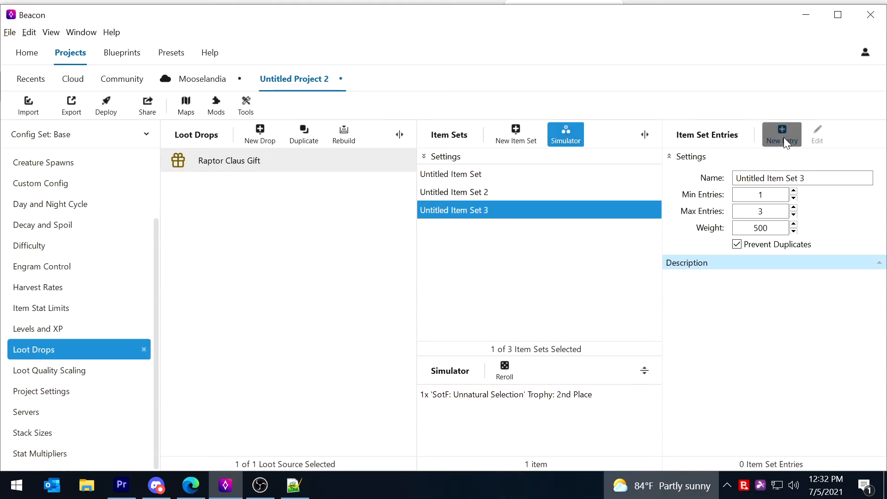
pyautogui.click(781, 134)
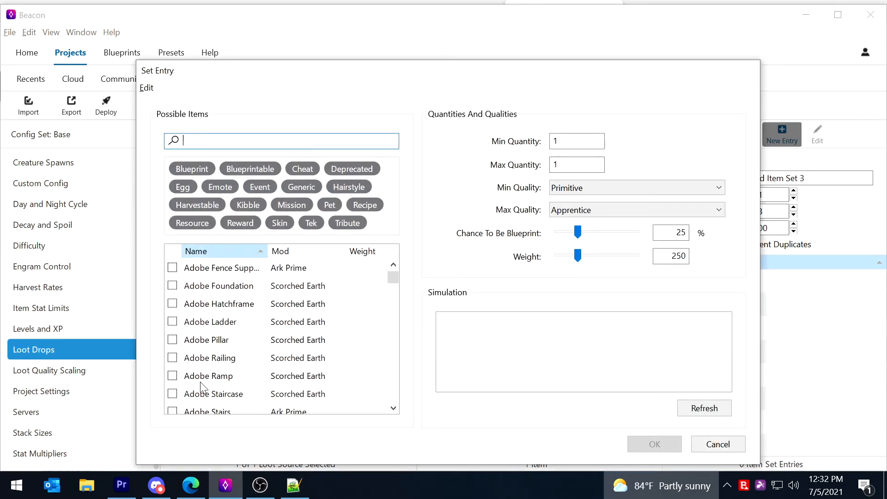
pyautogui.click(172, 376)
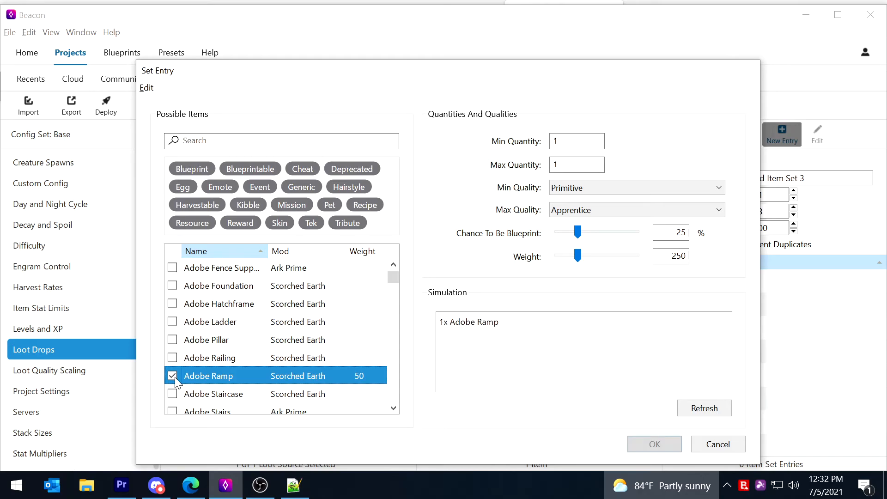
pyautogui.click(653, 443)
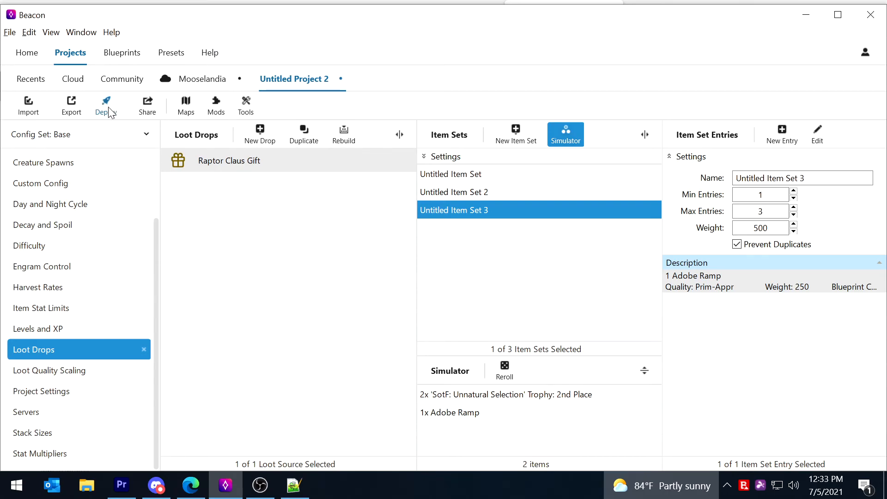
# Redeploy the loot drop changes to Temp Template and dismiss the finished notice.
pyautogui.click(105, 105)
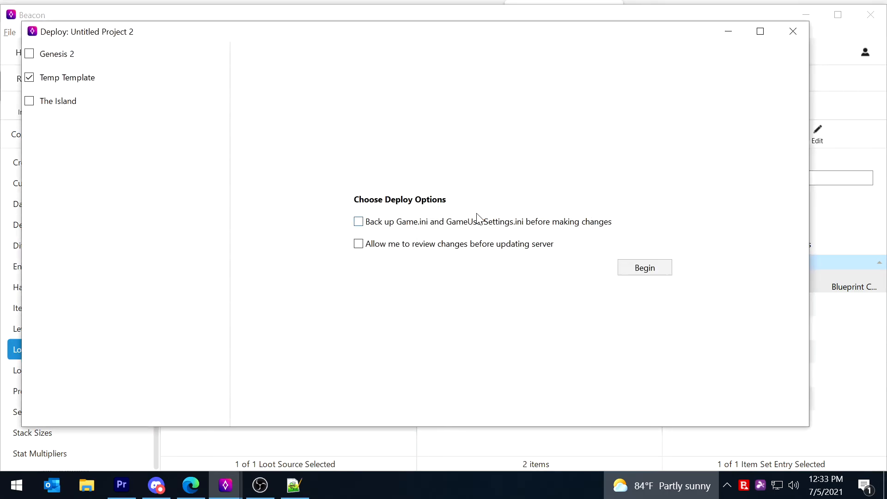
pyautogui.moveTo(399, 294)
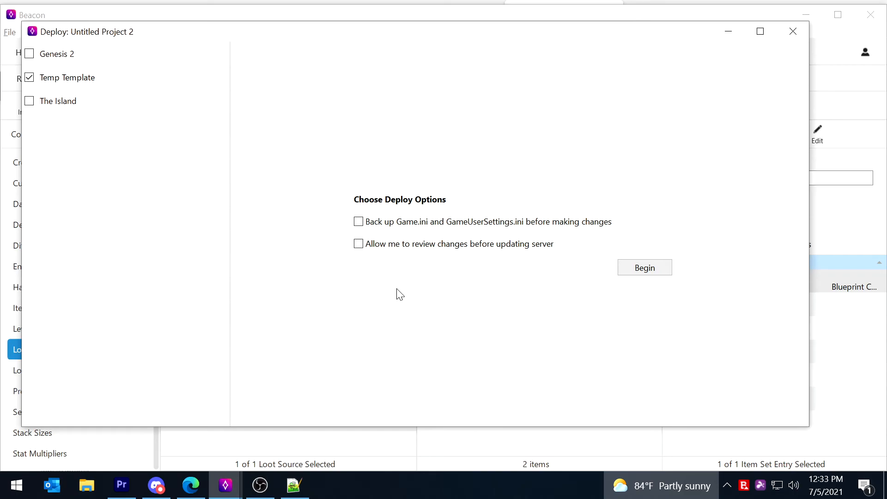
pyautogui.moveTo(368, 277)
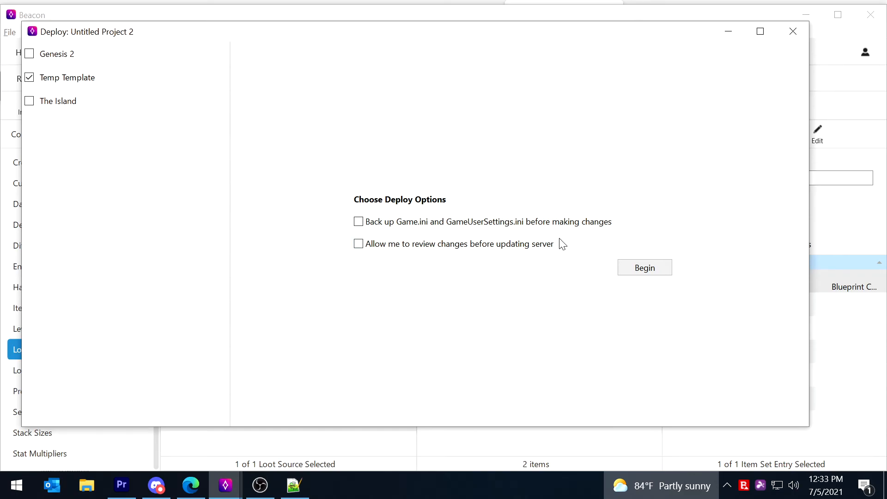
pyautogui.click(644, 267)
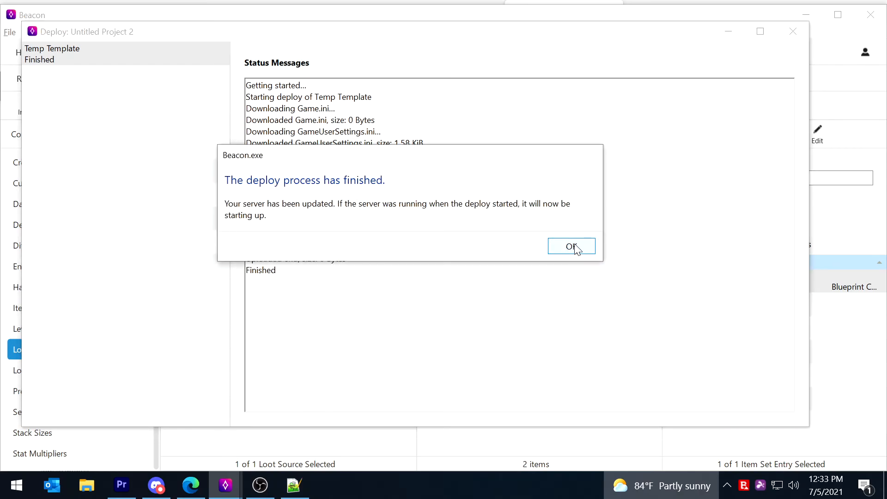
pyautogui.click(571, 247)
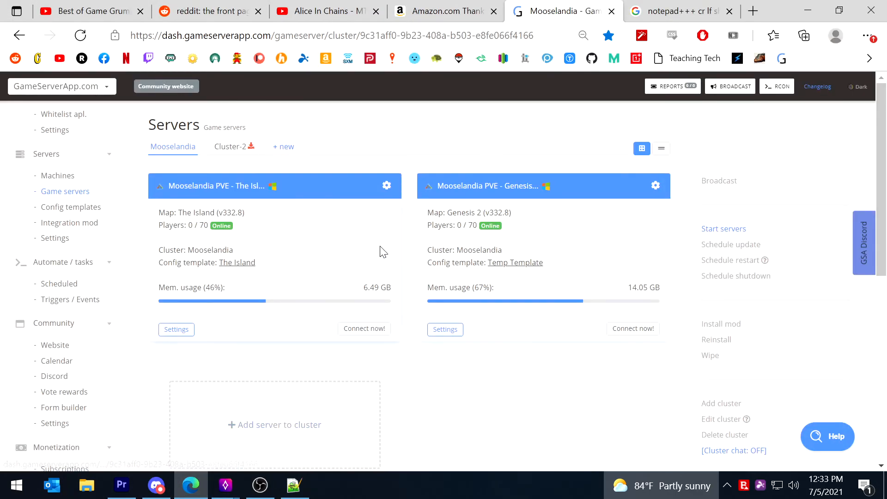
# View Temp Template's Game.ini on GameServerApp.com showing the Raptor Claus Gift crate override.
pyautogui.click(515, 262)
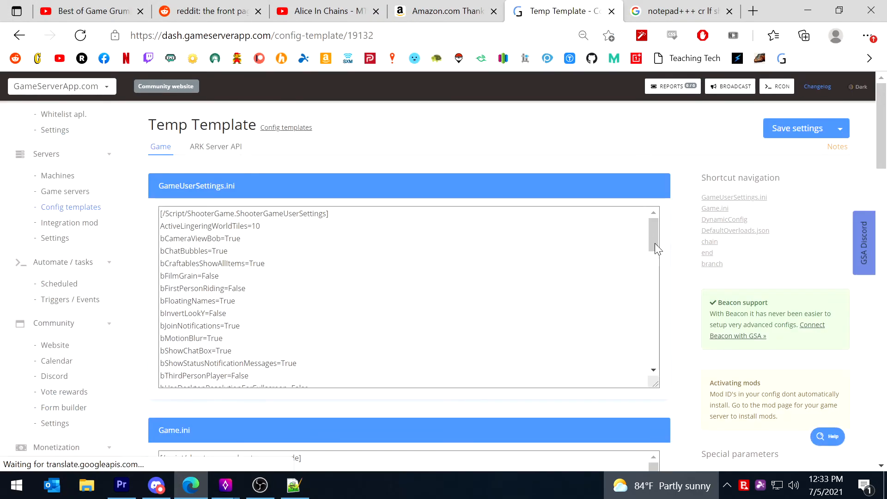
pyautogui.scroll(-3)
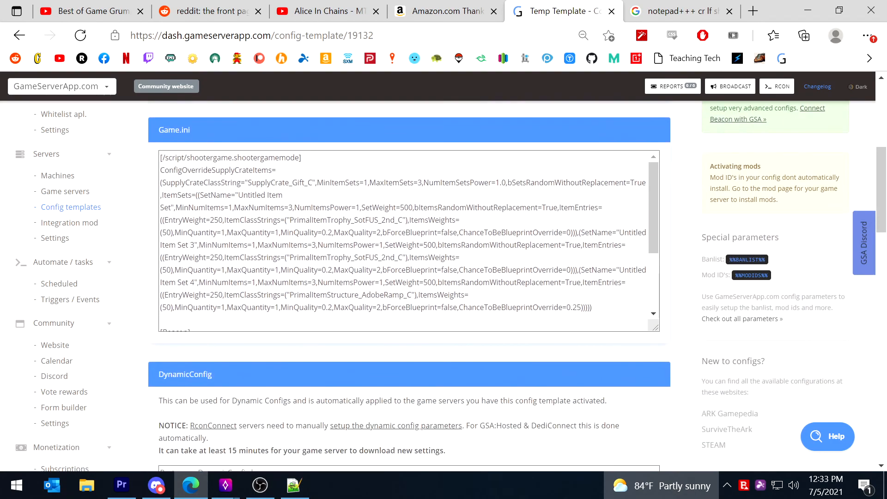